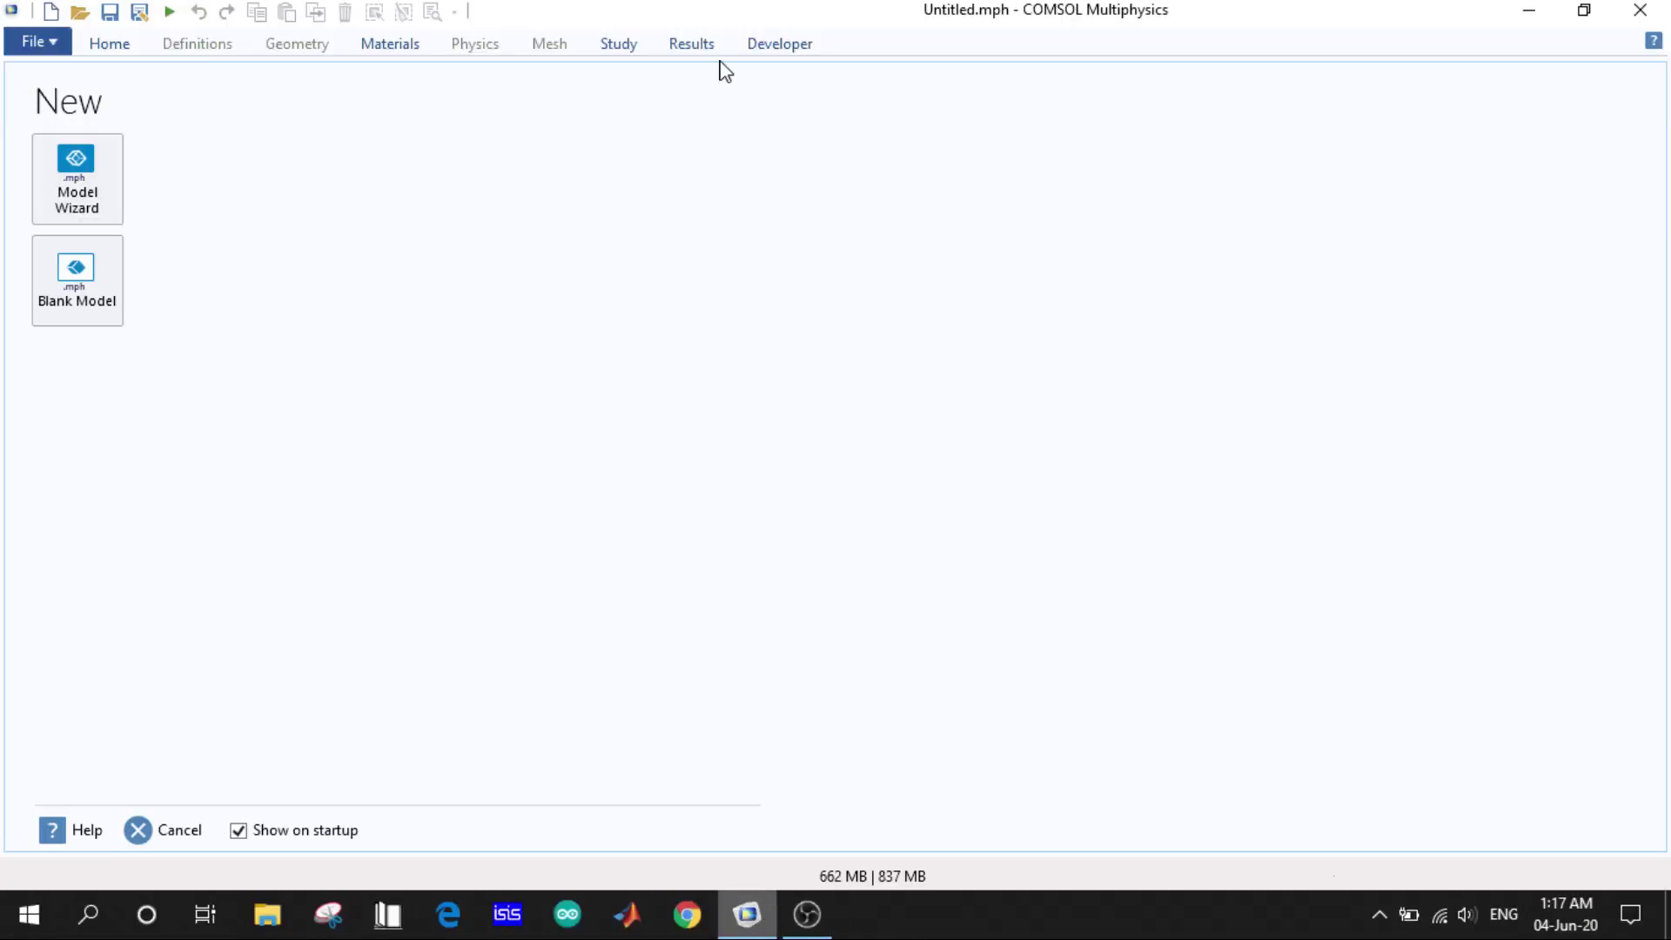
{"action": "mouse_move", "coordinate": [1144, 737]}
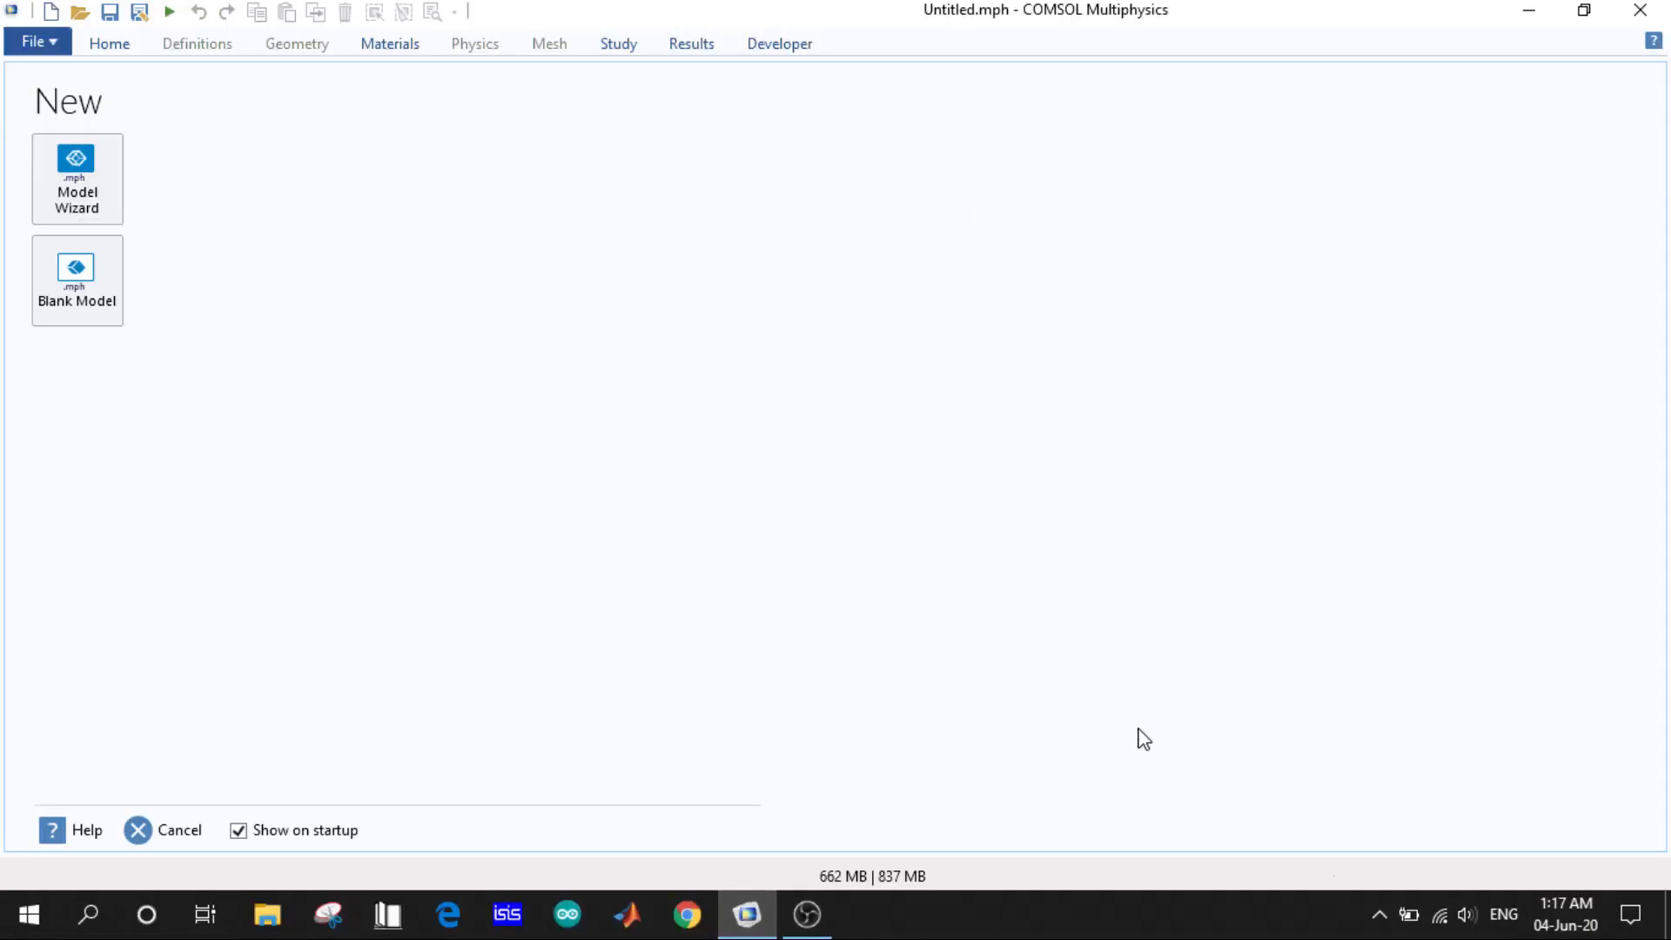
{"action": "mouse_move", "coordinate": [1109, 738]}
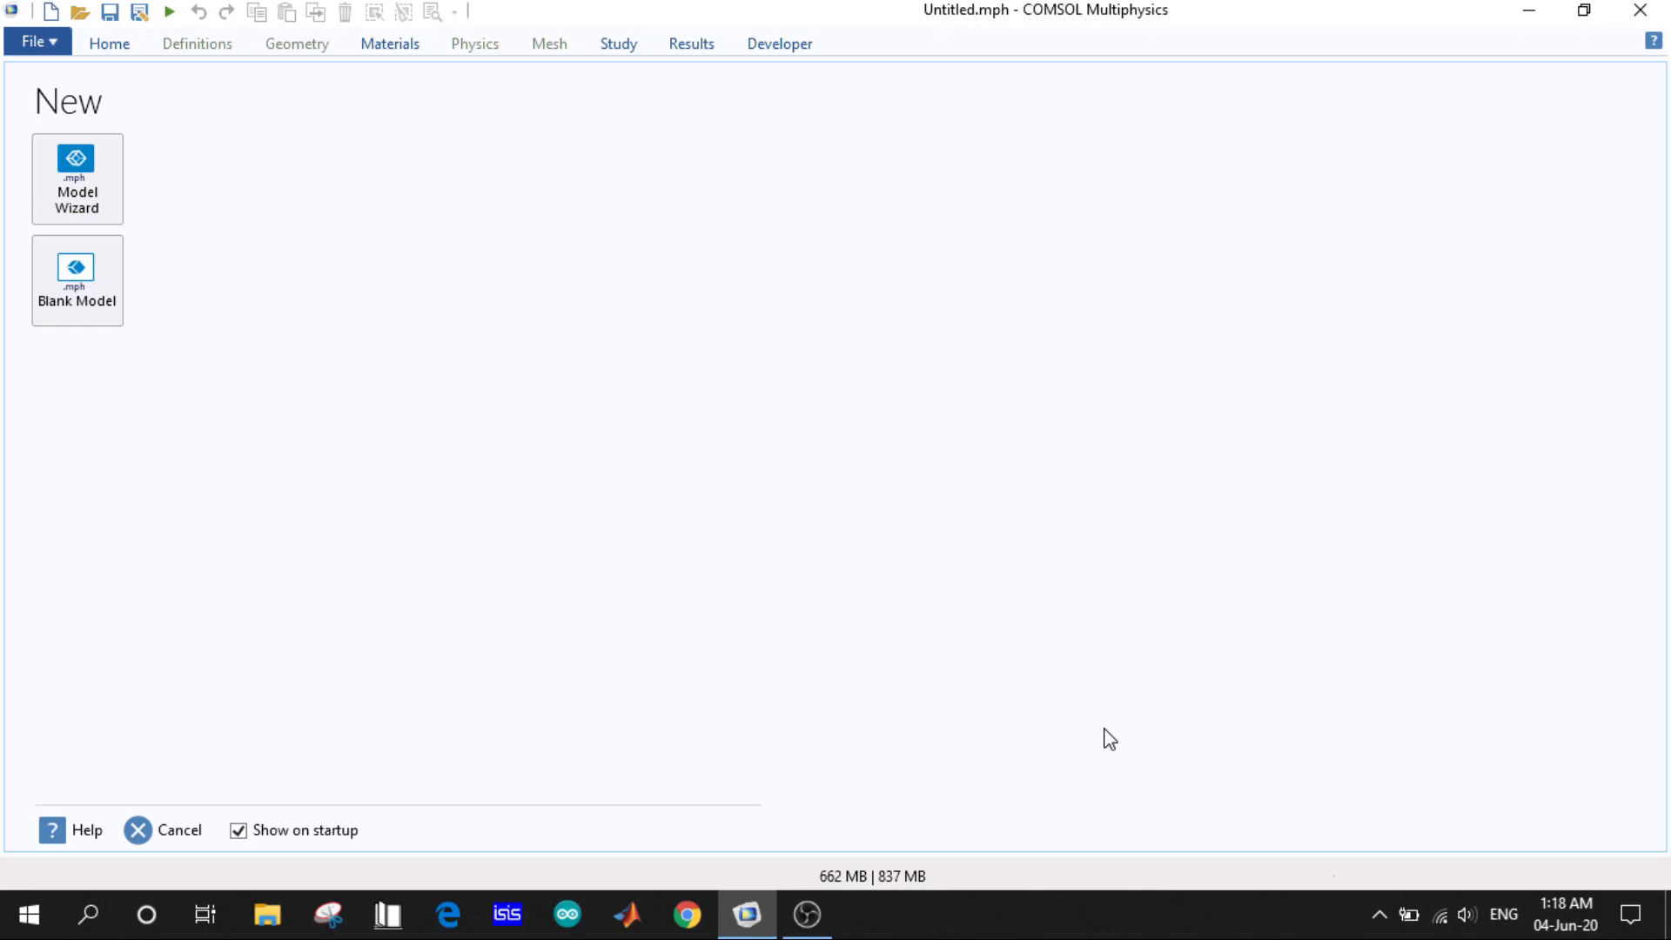
{"action": "mouse_move", "coordinate": [1215, 12]}
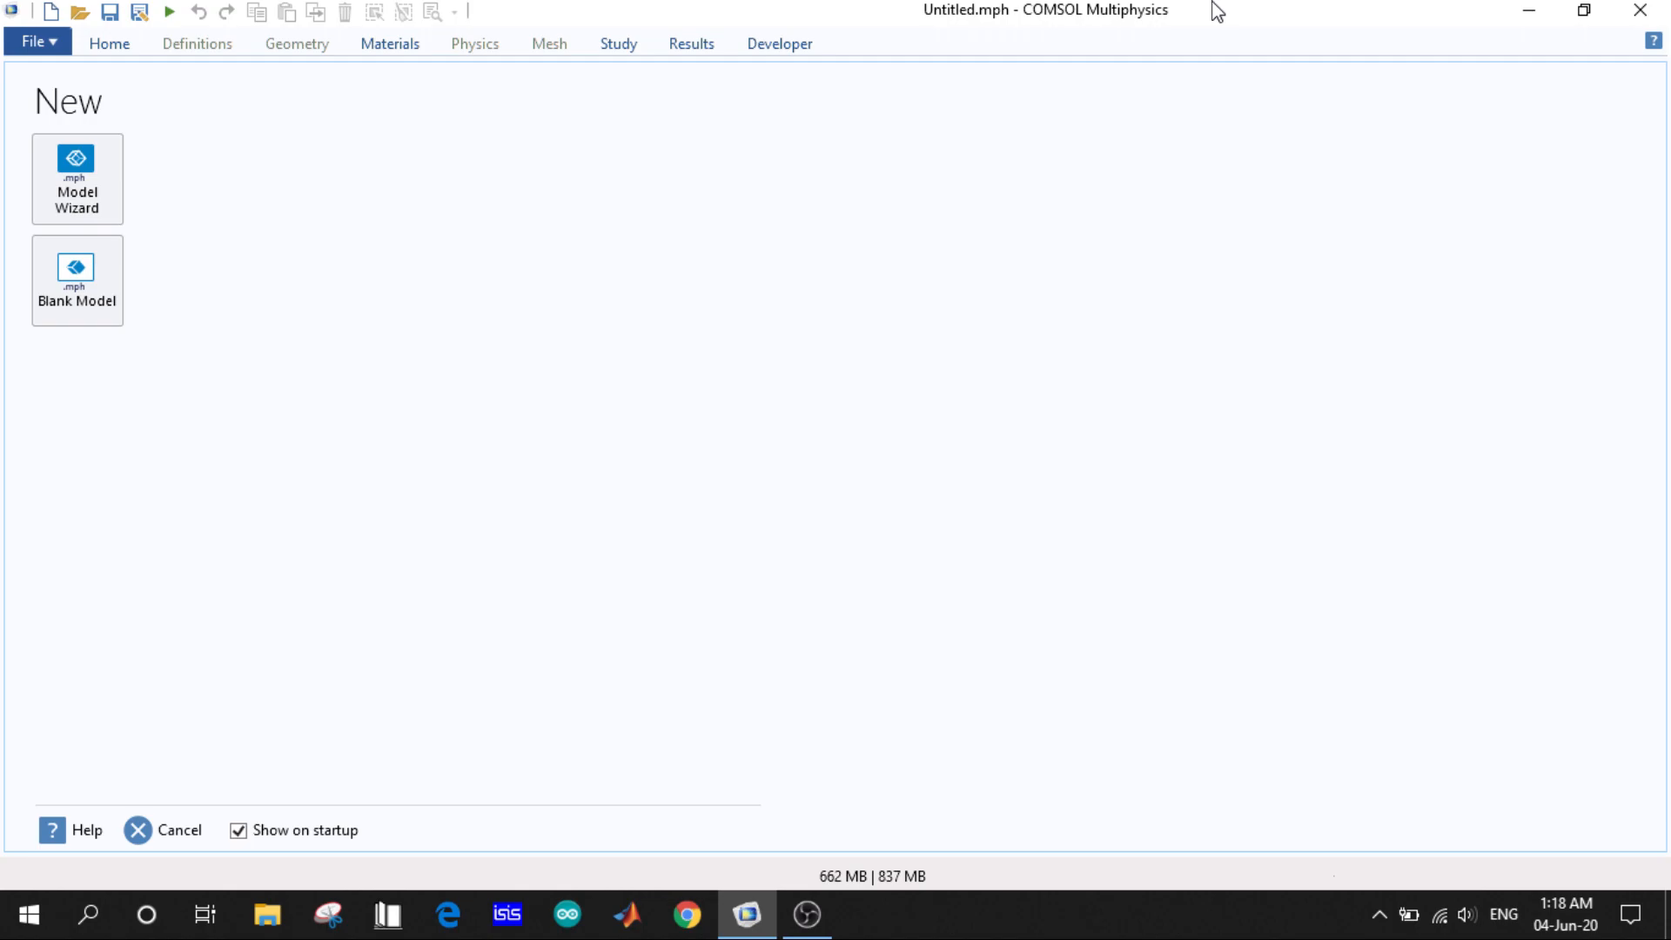
{"action": "mouse_move", "coordinate": [77, 177]}
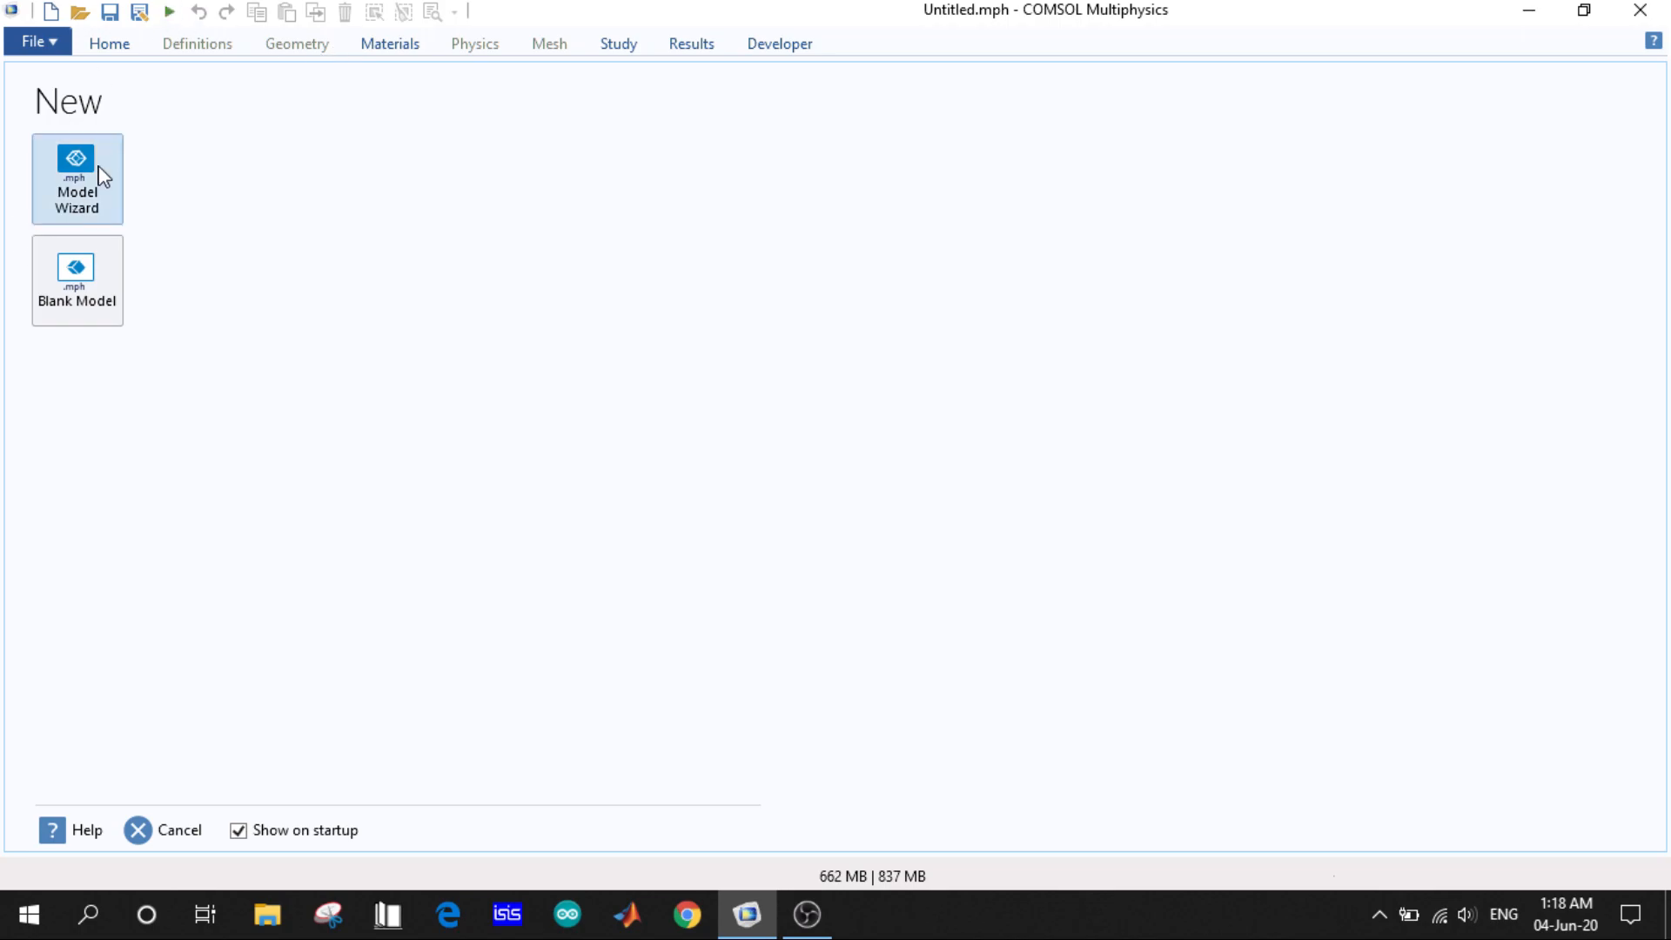
{"action": "mouse_move", "coordinate": [216, 376]}
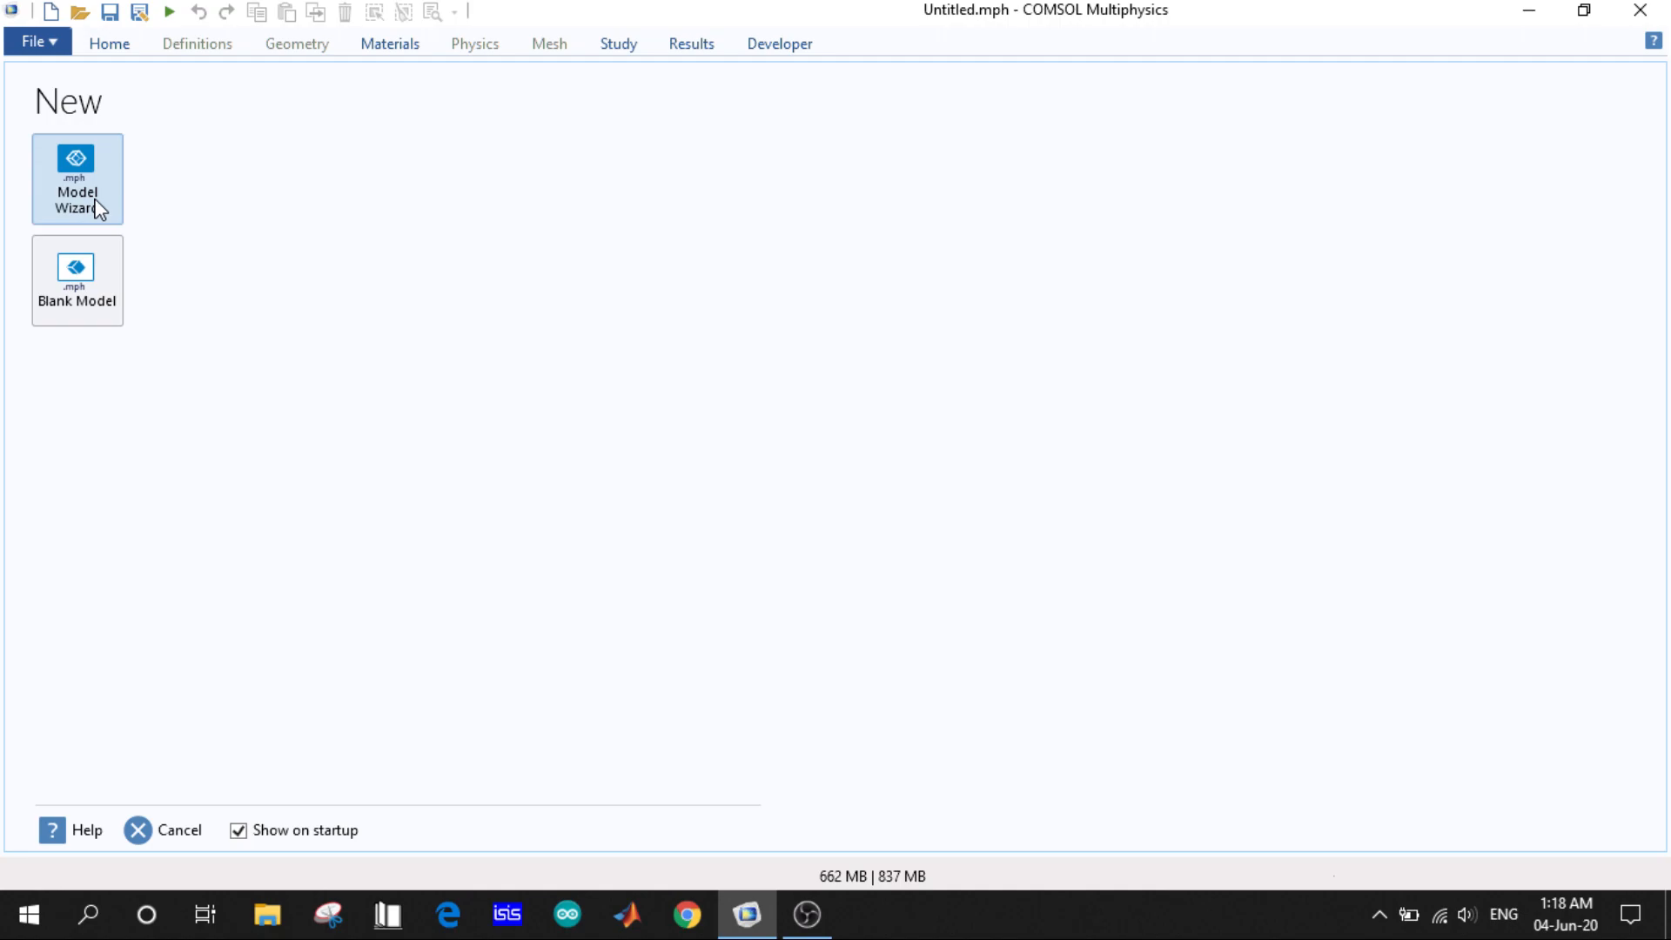
{"action": "mouse_move", "coordinate": [77, 280]}
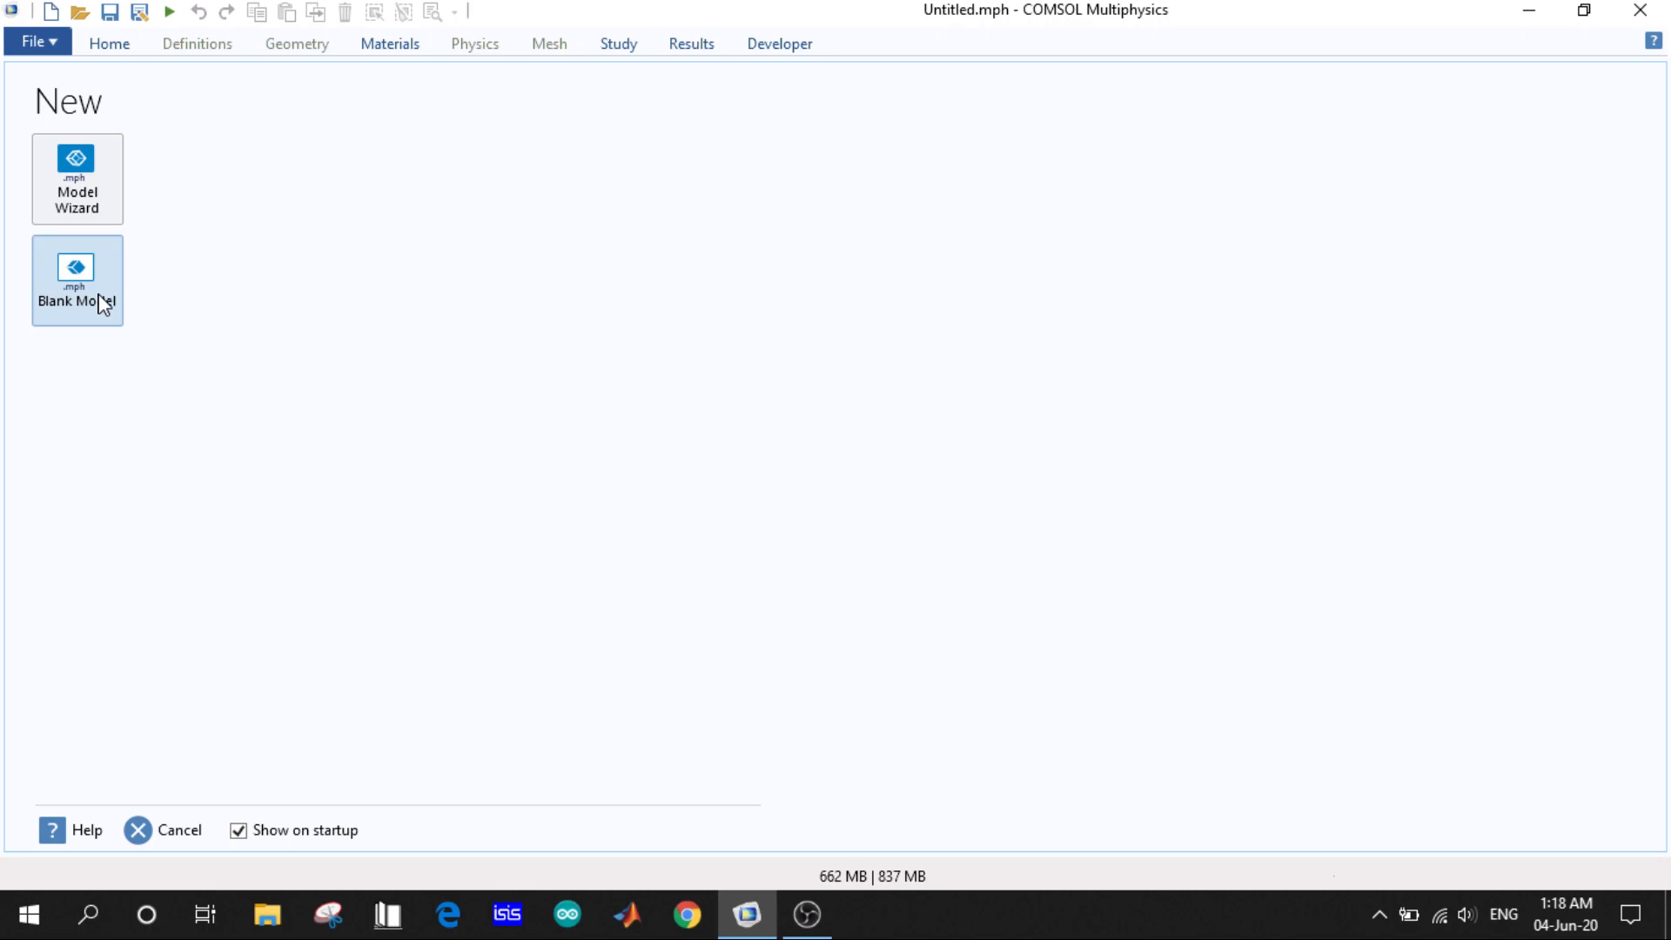
{"action": "mouse_move", "coordinate": [164, 344]}
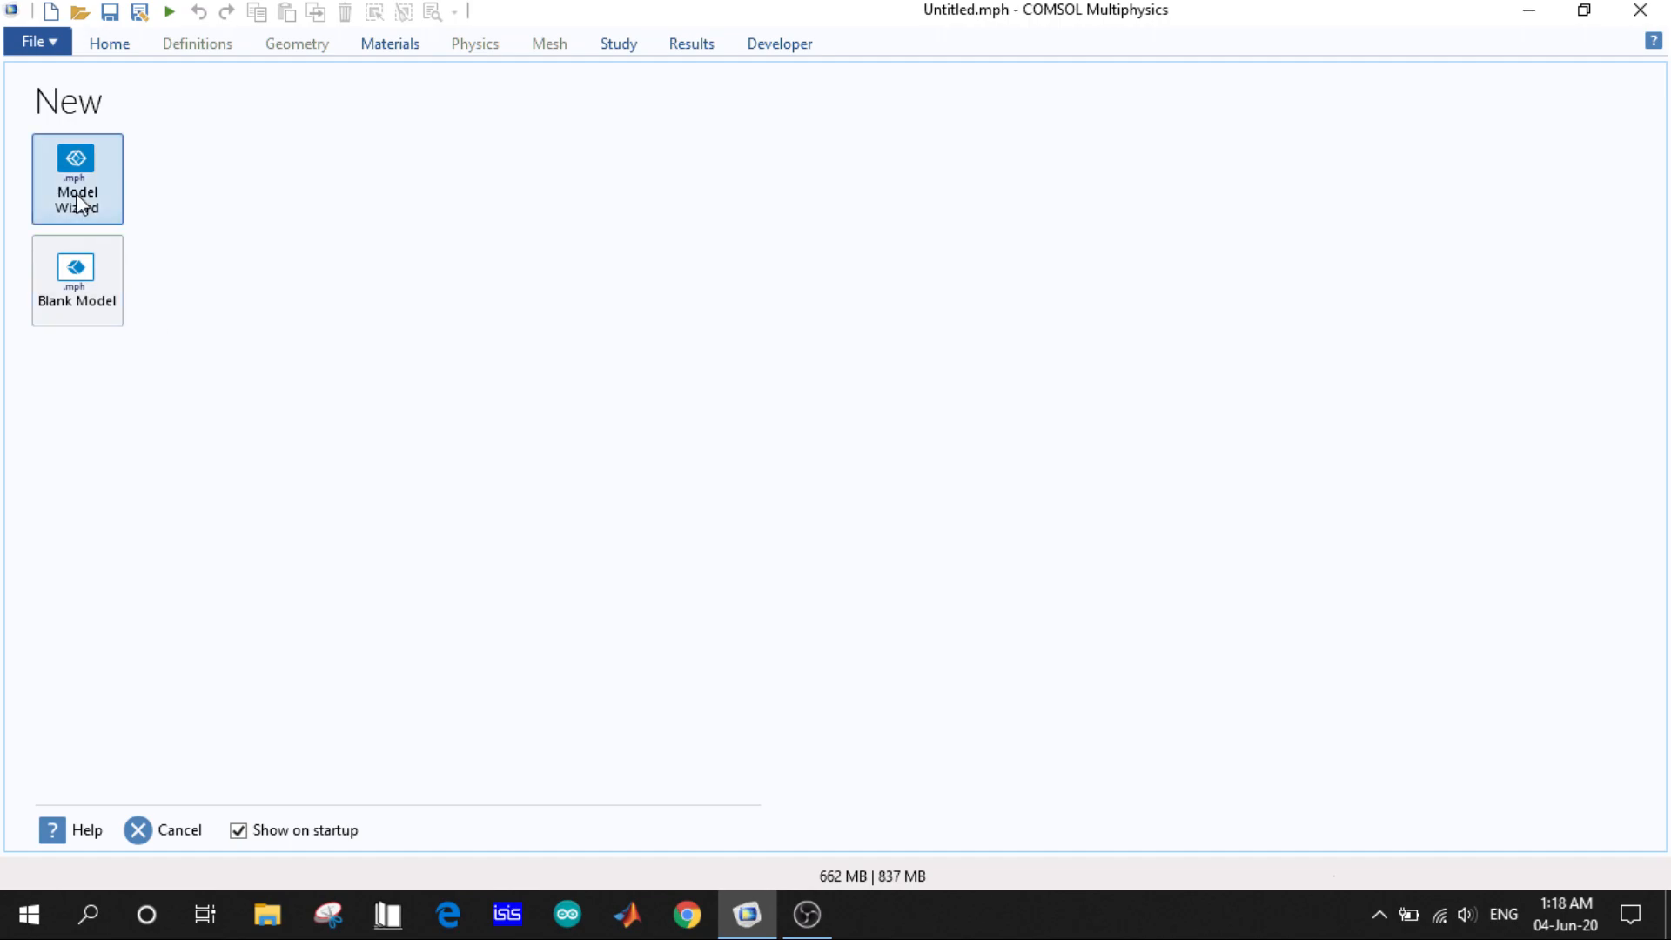
- Start the Model Wizard for a new model
{"action": "left_click", "coordinate": [76, 178]}
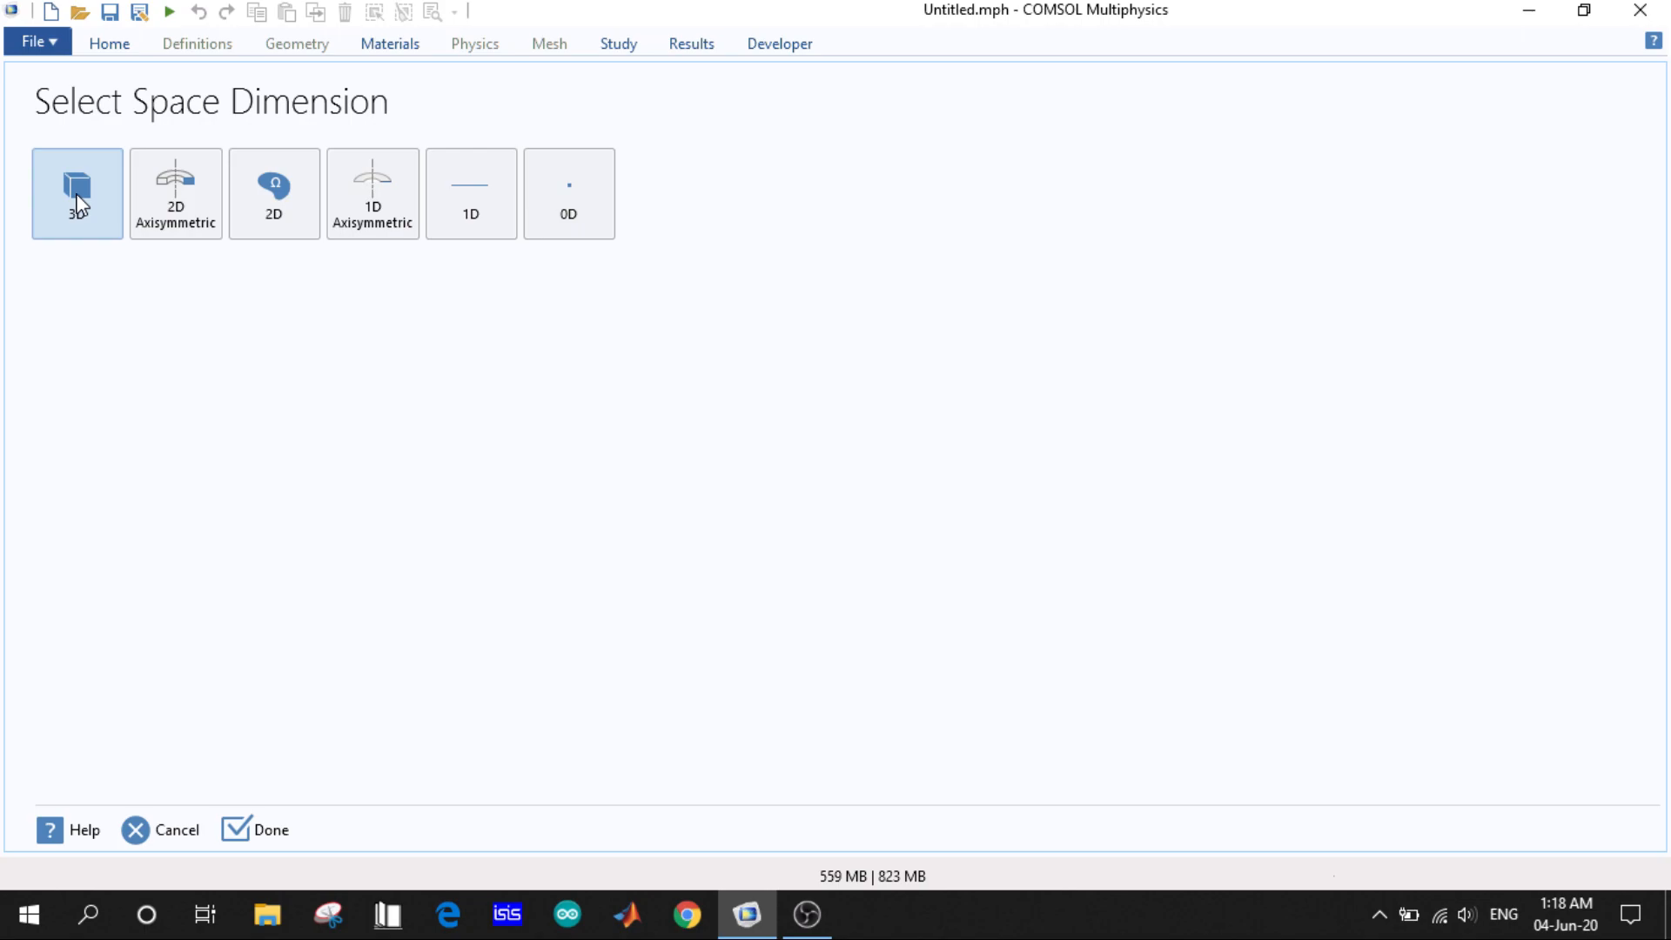
{"action": "mouse_move", "coordinate": [225, 390]}
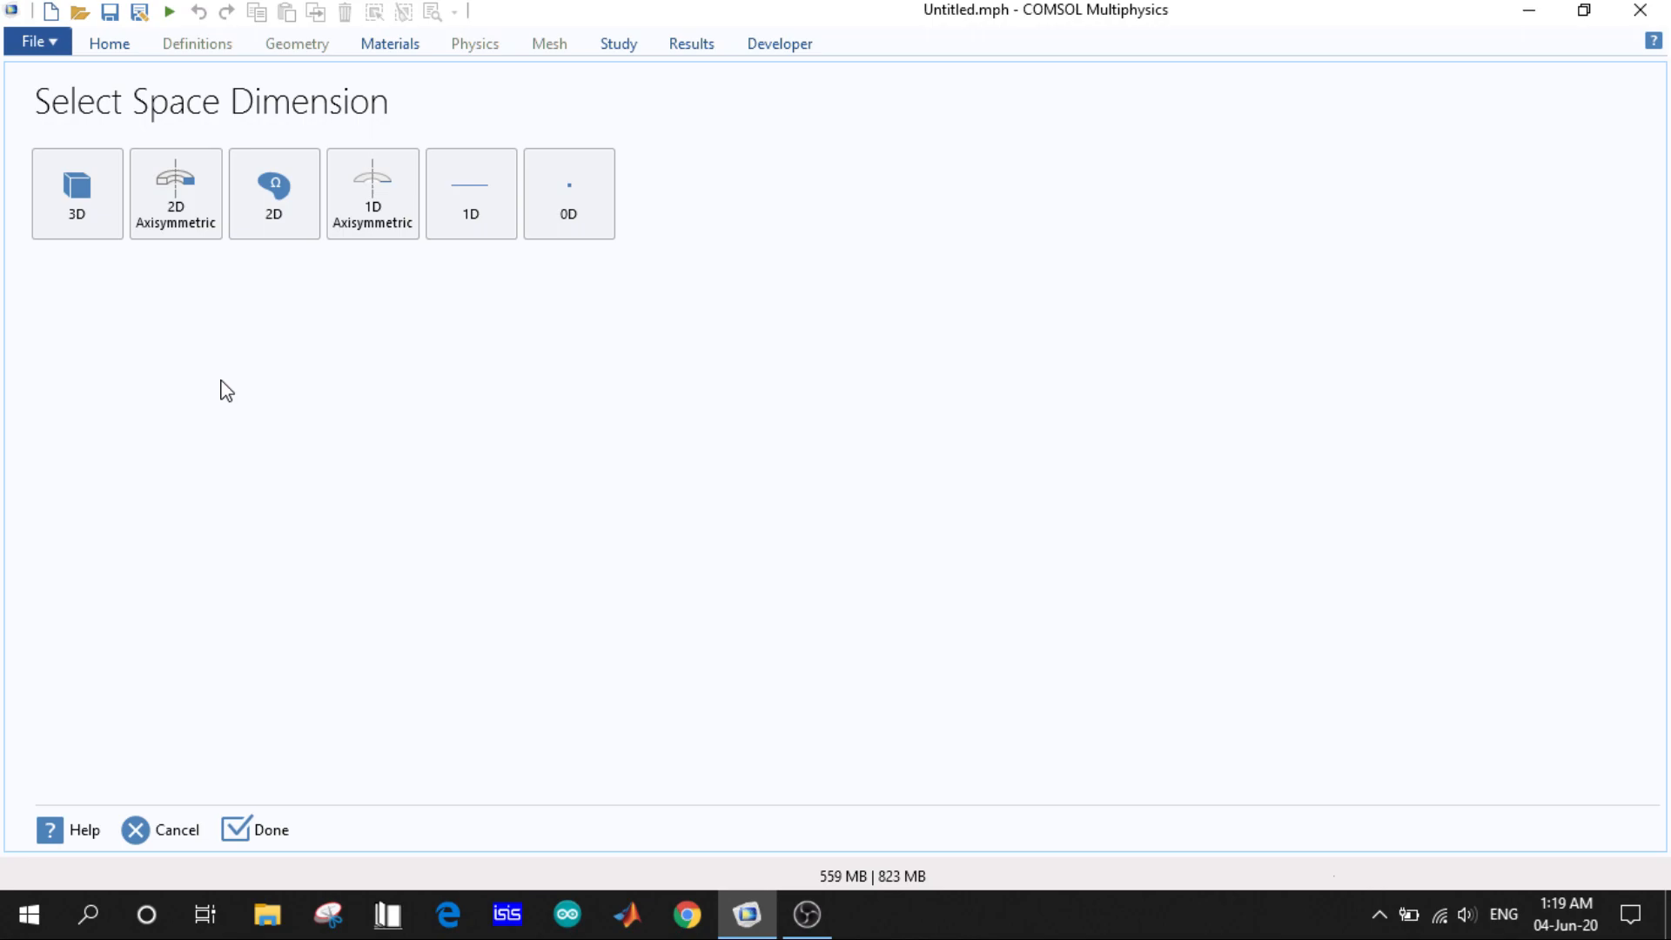
{"action": "mouse_move", "coordinate": [197, 273]}
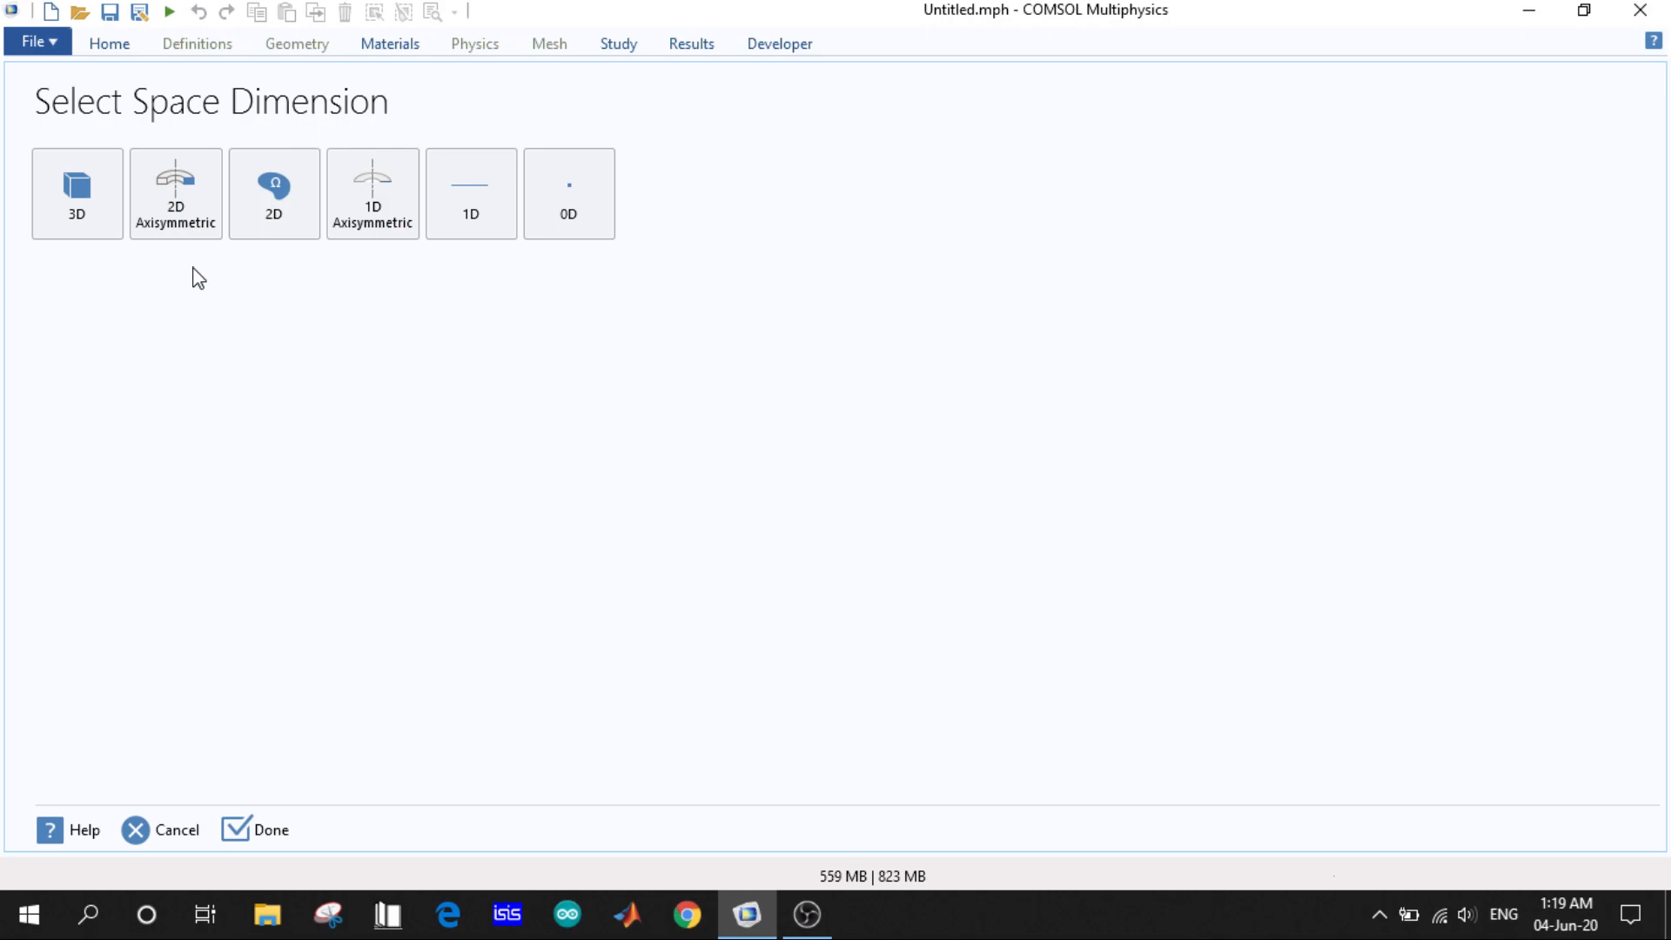
{"action": "mouse_move", "coordinate": [491, 266]}
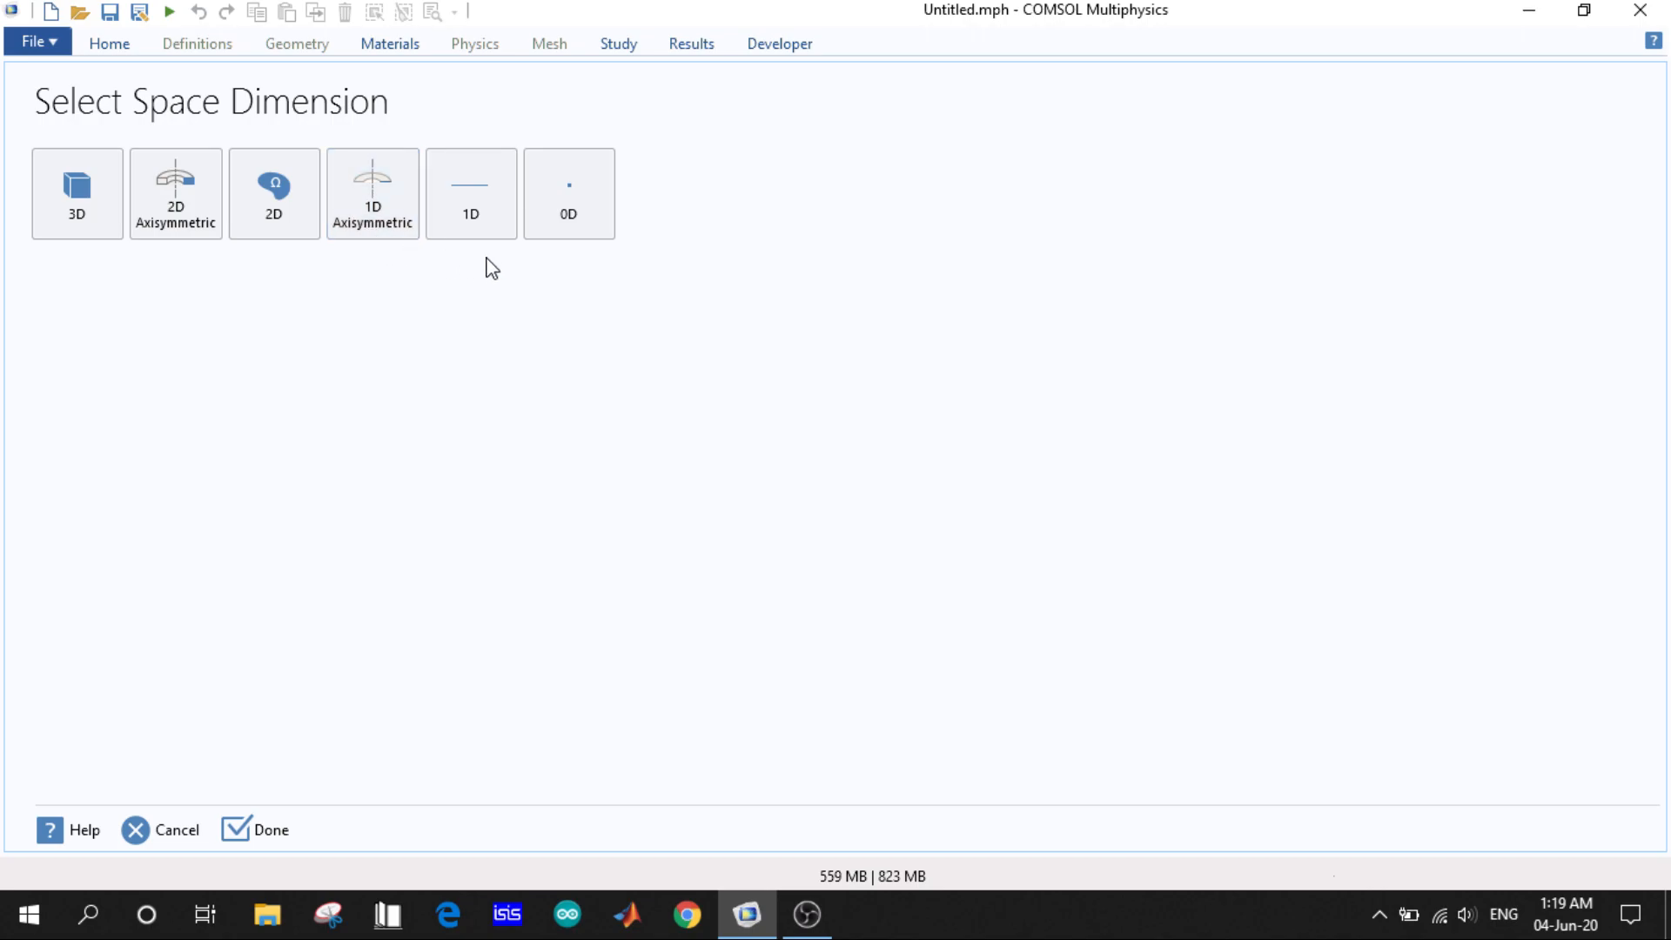
{"action": "mouse_move", "coordinate": [383, 367]}
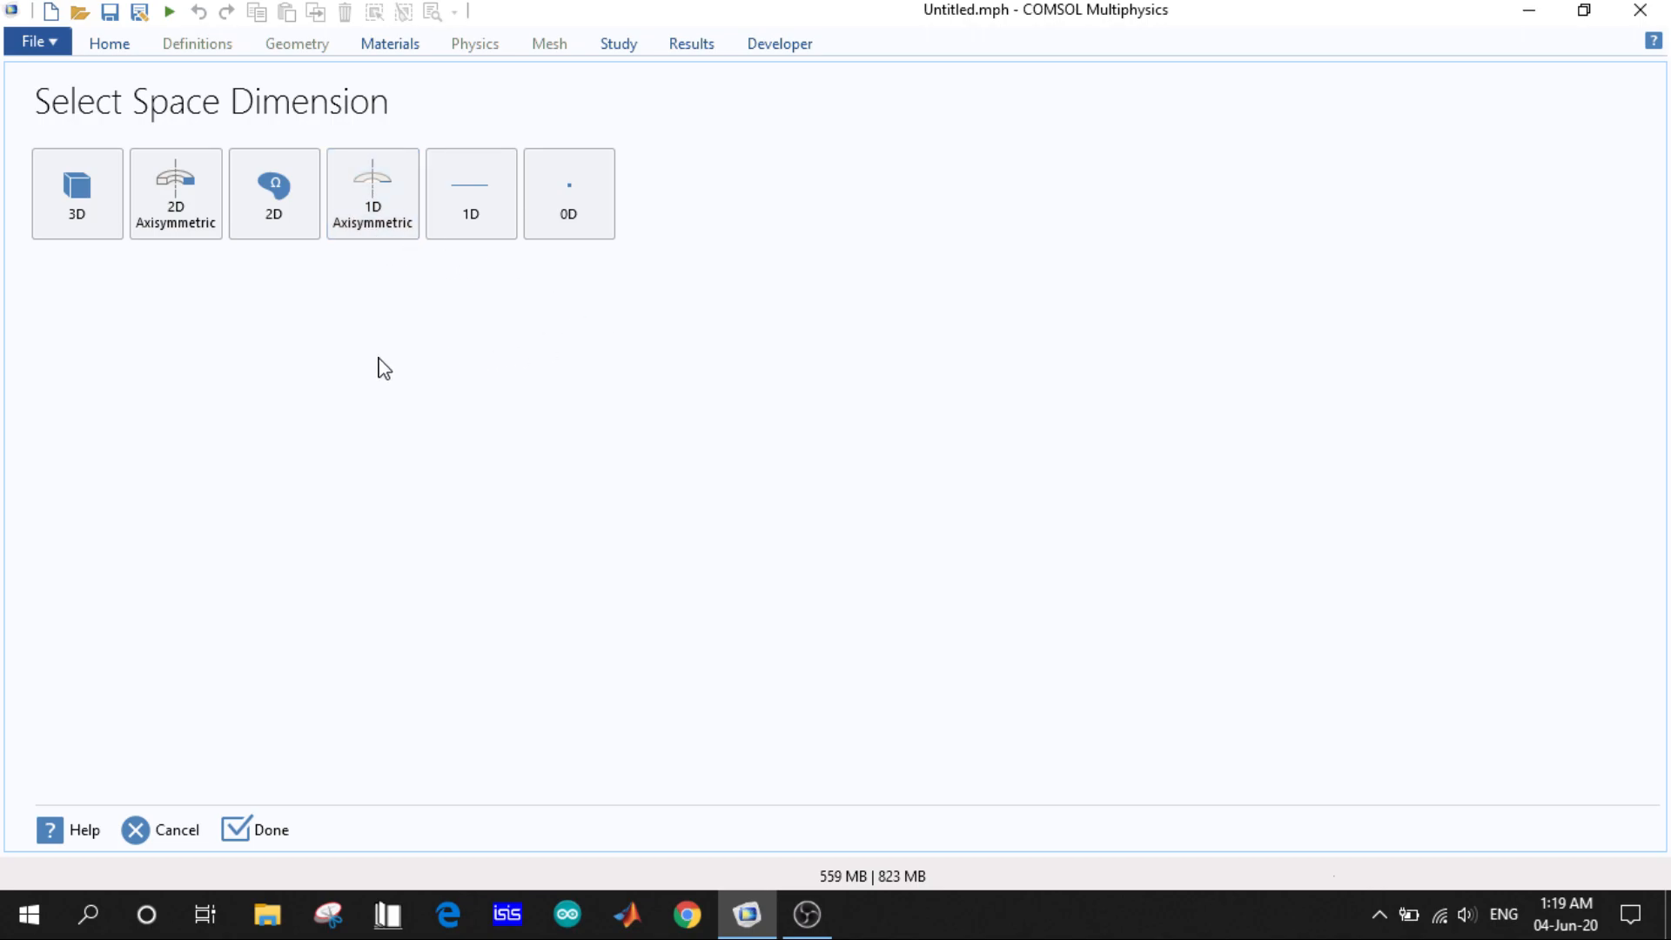
- Choose 2D as the model's space dimension
{"action": "left_click", "coordinate": [273, 193]}
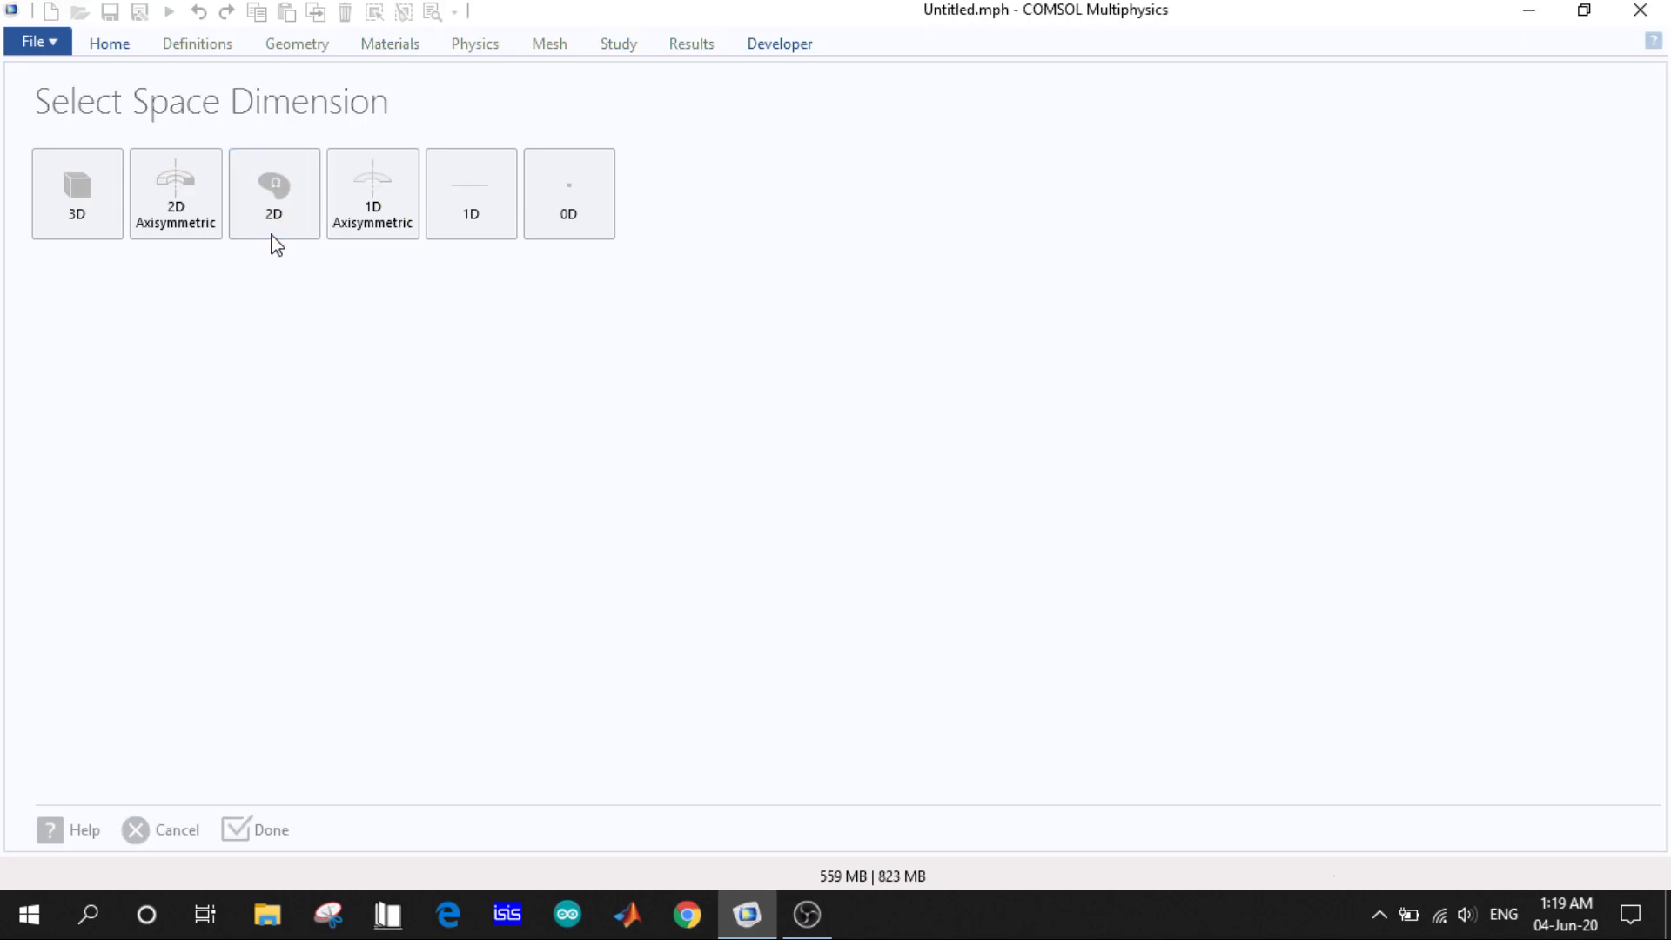
{"action": "left_click", "coordinate": [274, 194]}
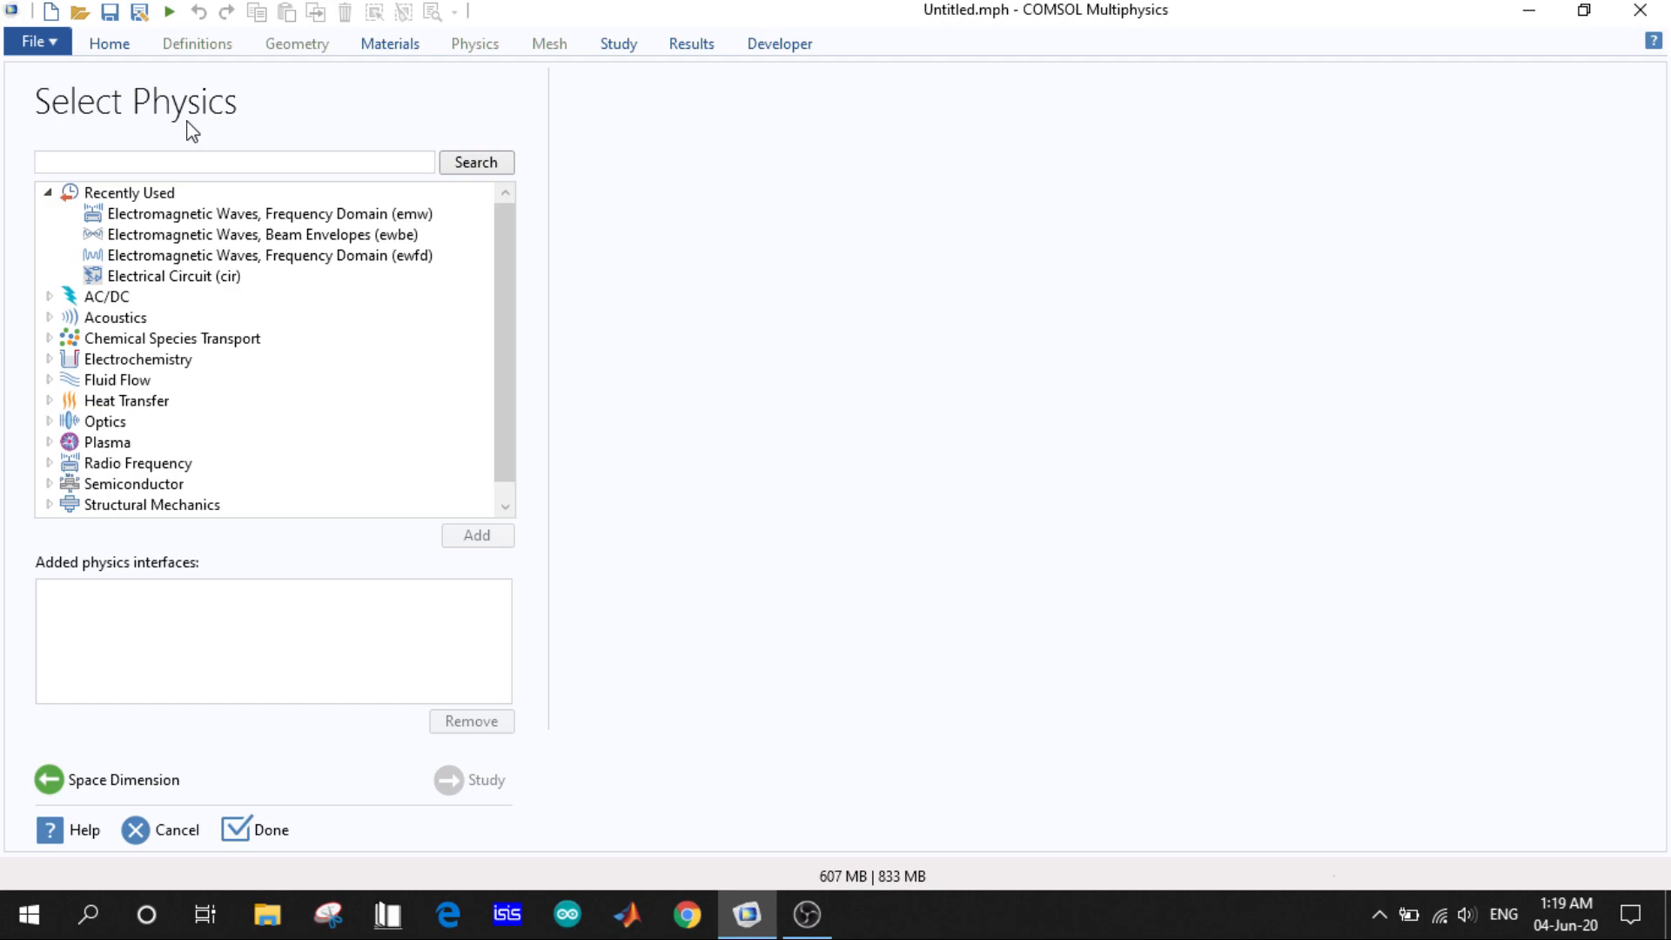
- Browse the Fluid Flow and Plasma physics categories, leaving the list at top level
{"action": "left_click", "coordinate": [106, 295]}
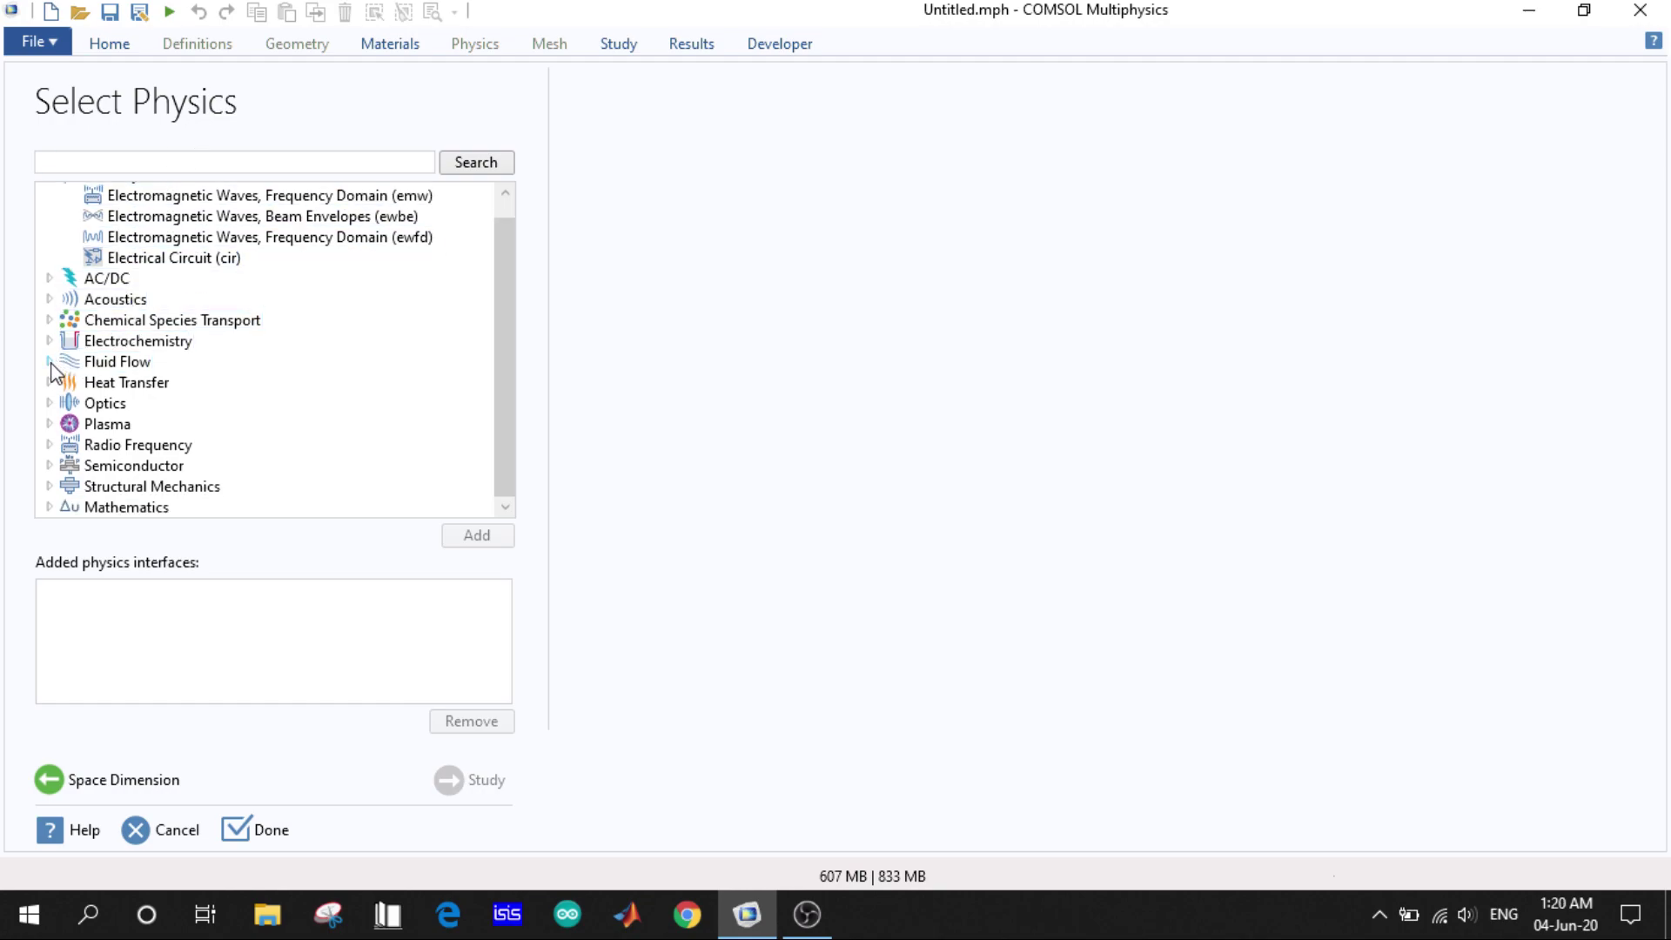
{"action": "left_click", "coordinate": [49, 362]}
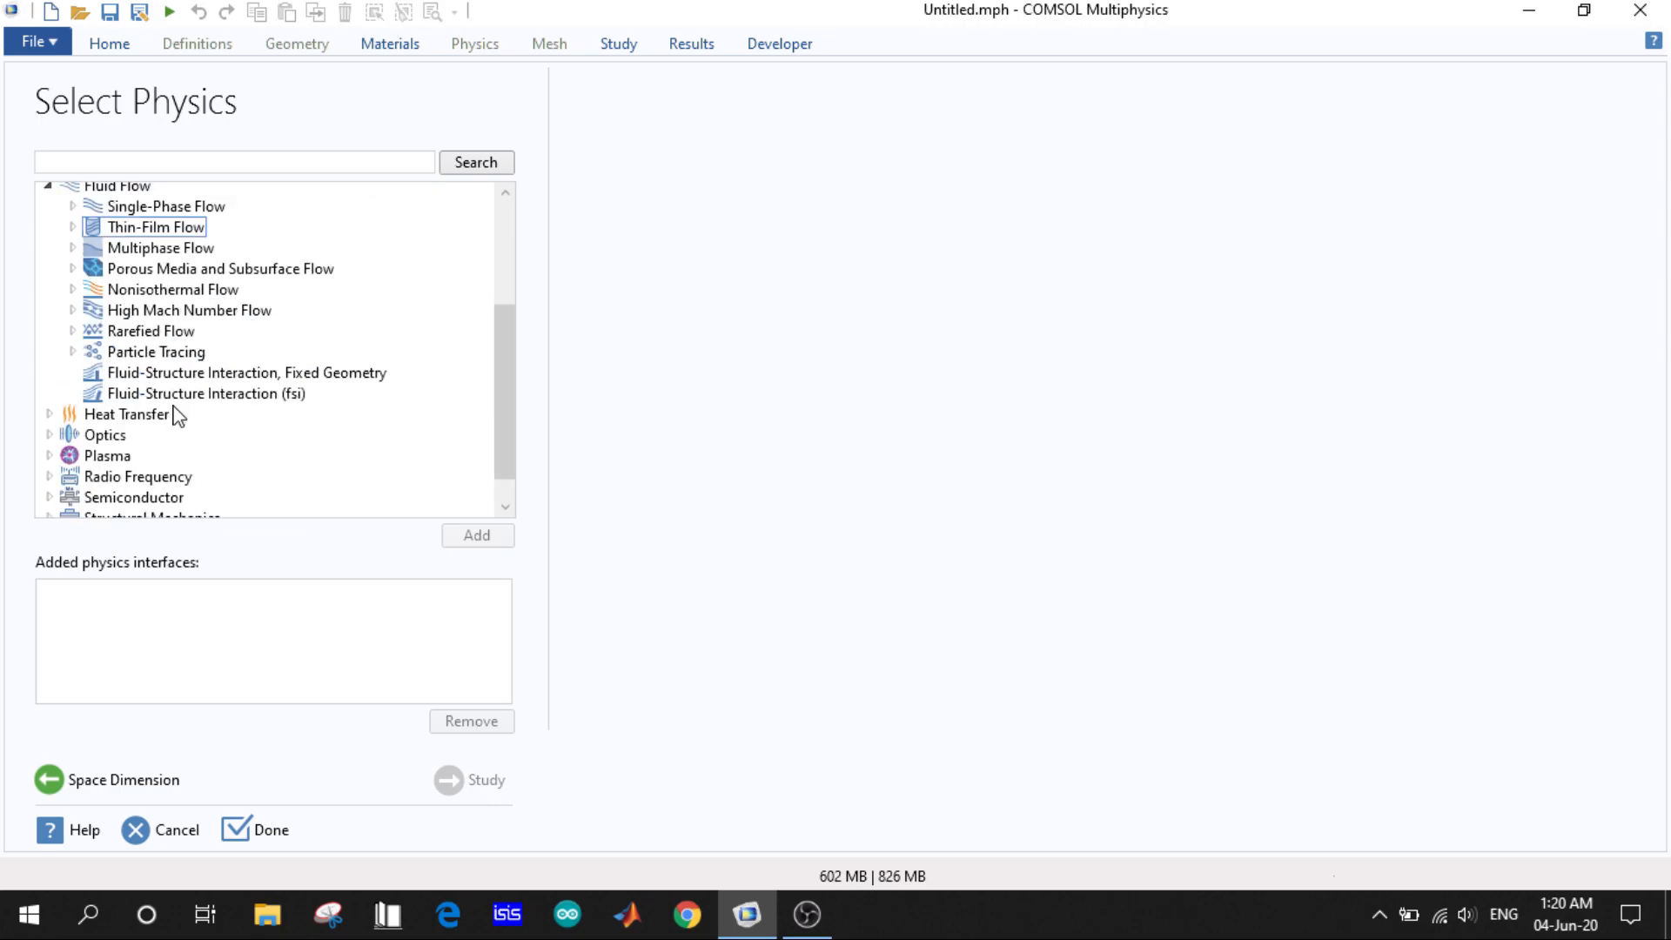
{"action": "left_click", "coordinate": [48, 456]}
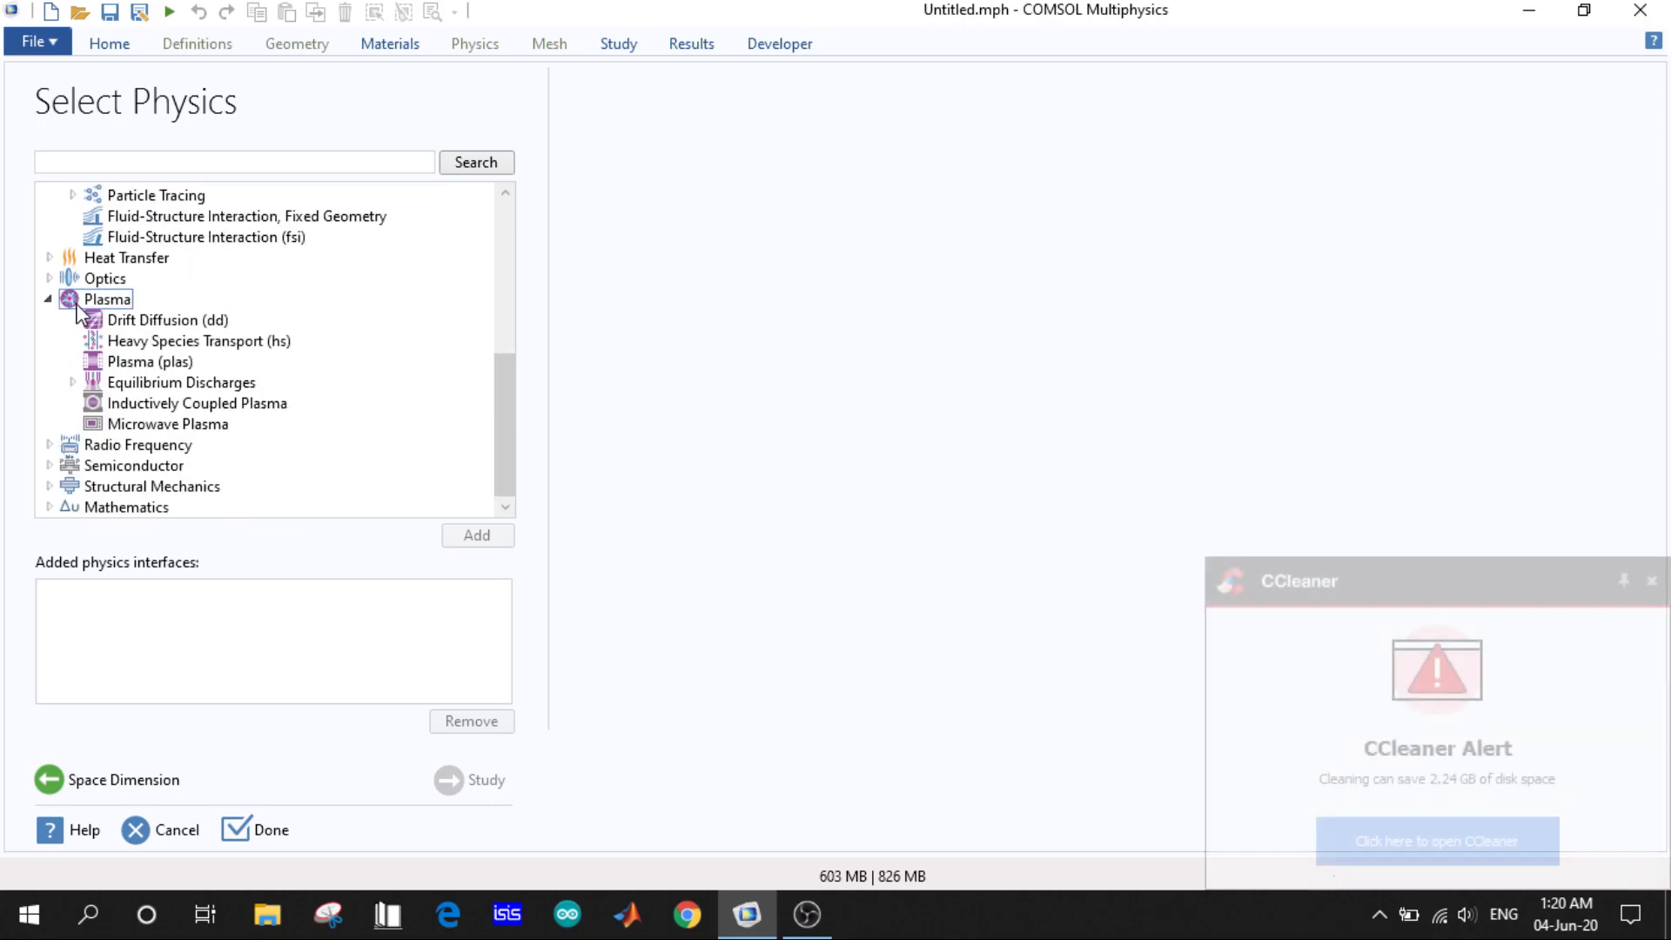
{"action": "left_click", "coordinate": [49, 299]}
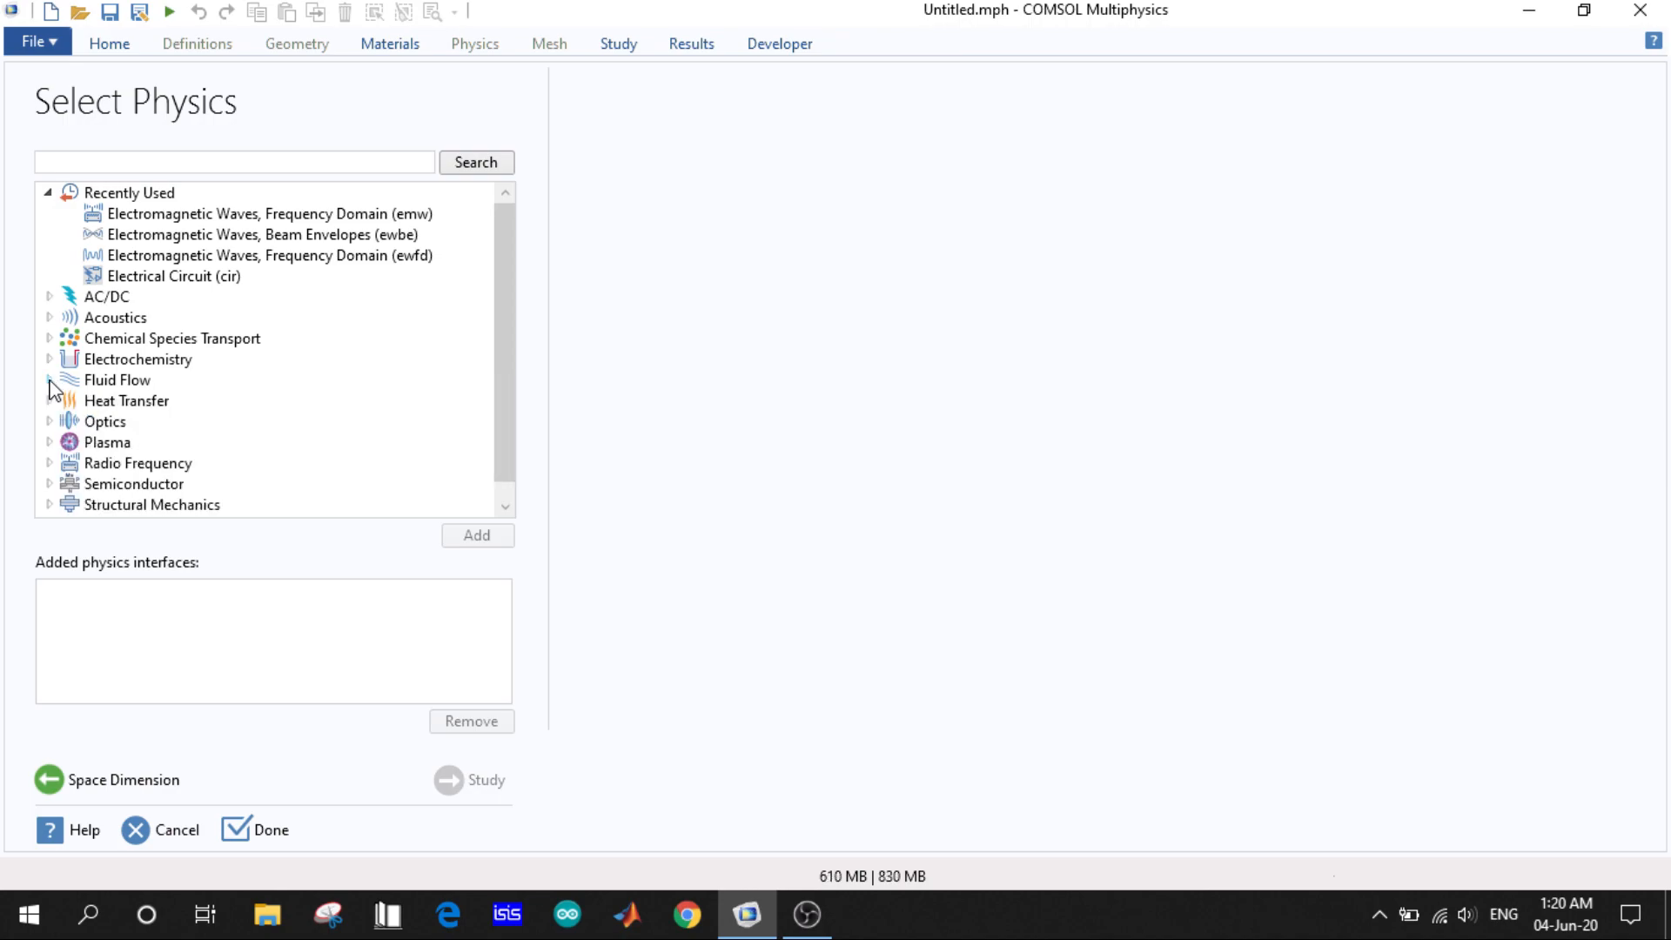
- Add Electromagnetic Waves, Frequency Domain (emw) from Recently Used as the physics interface
{"action": "left_click", "coordinate": [266, 212]}
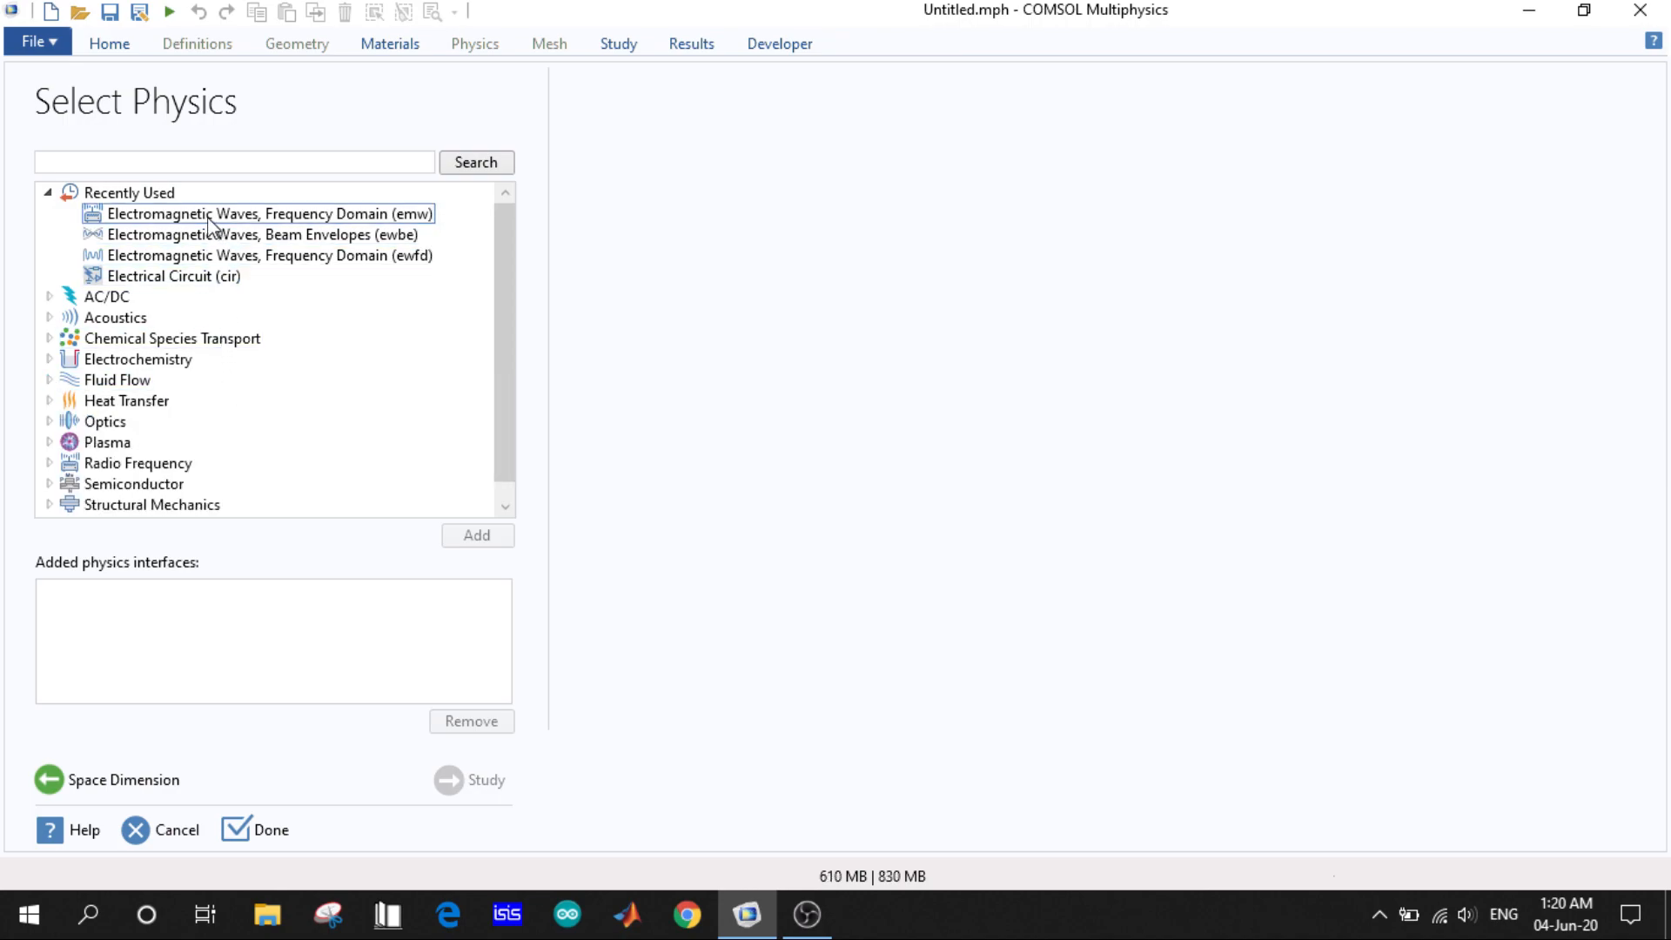
{"action": "mouse_move", "coordinate": [256, 228]}
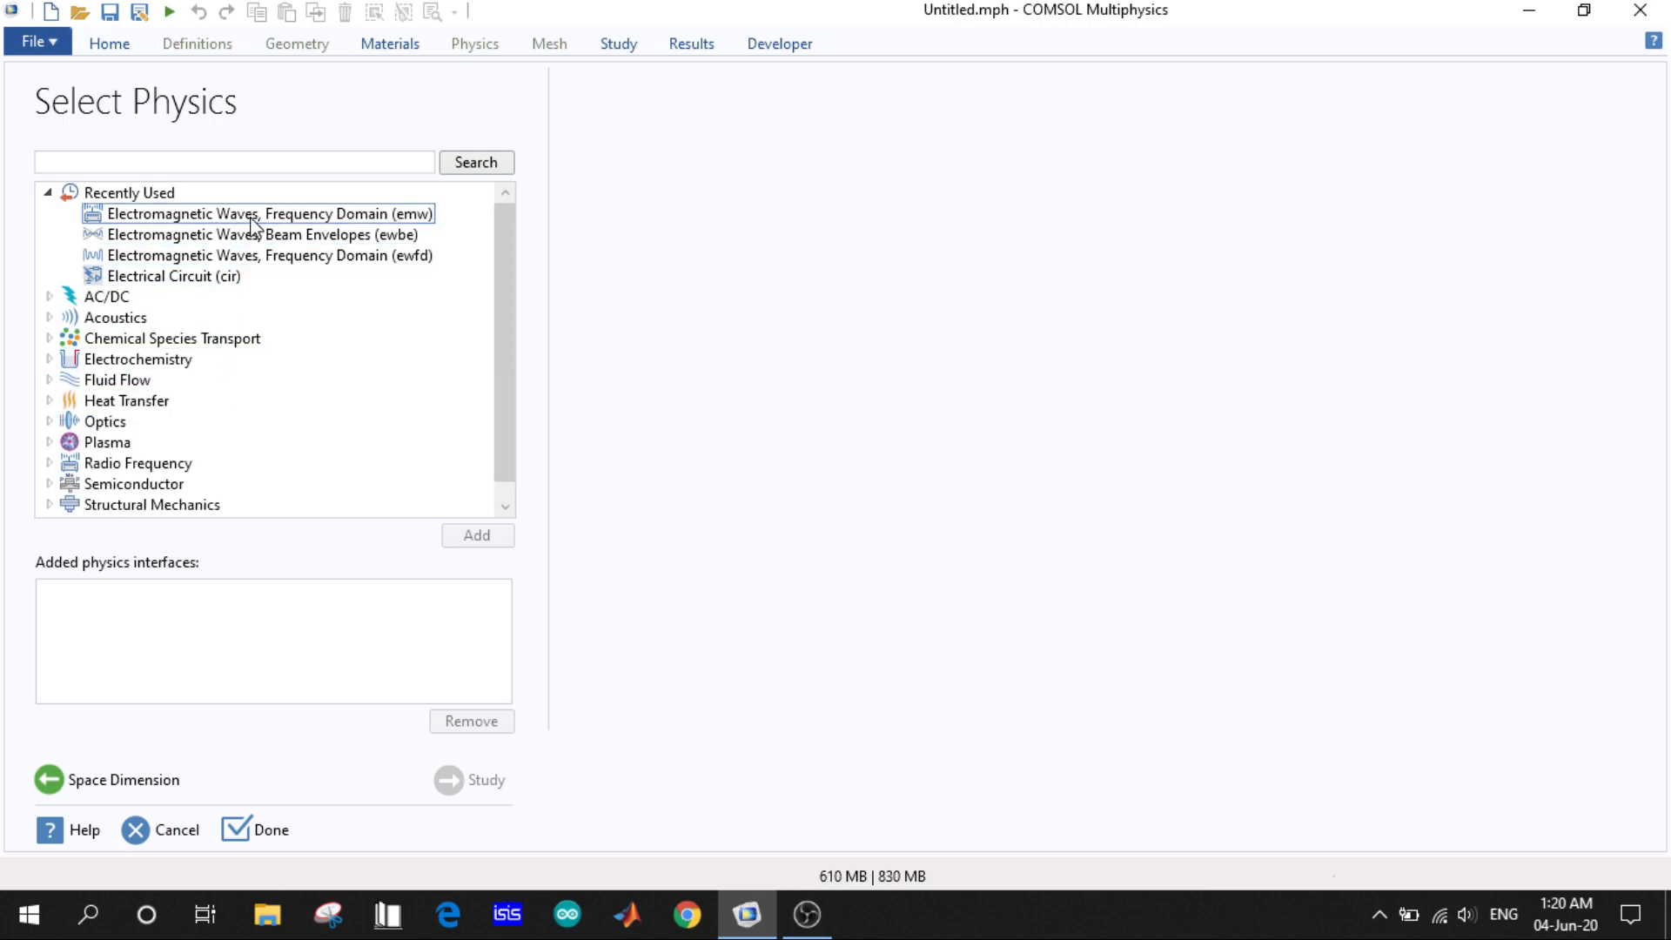
{"action": "left_click", "coordinate": [268, 212]}
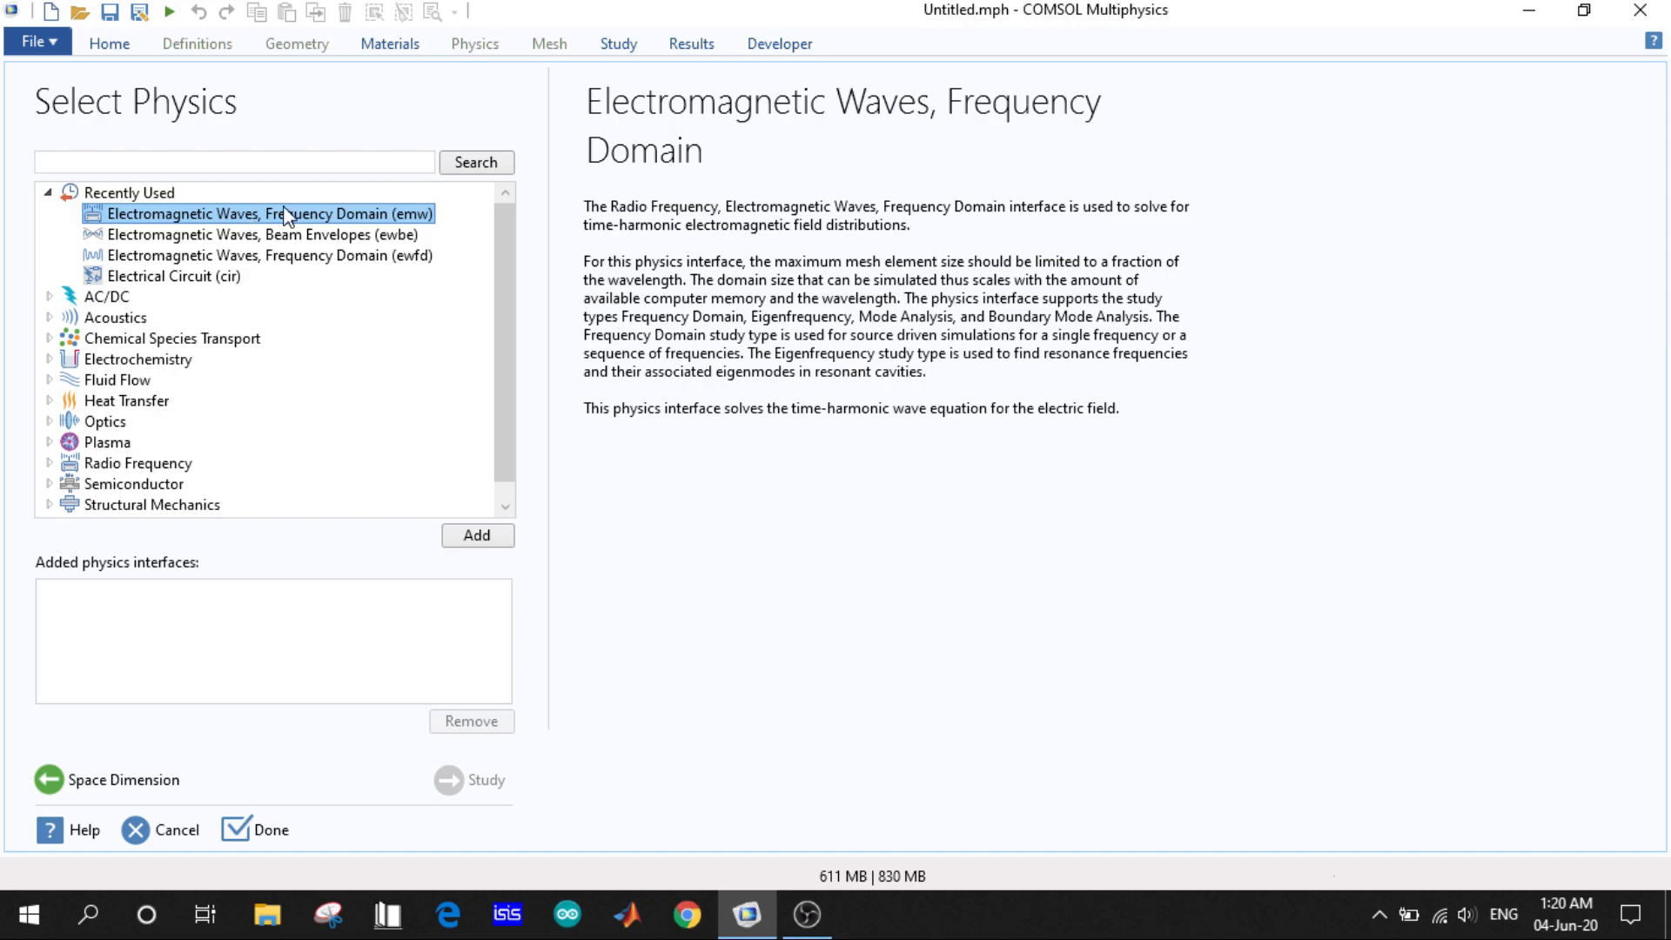
{"action": "mouse_move", "coordinate": [837, 135]}
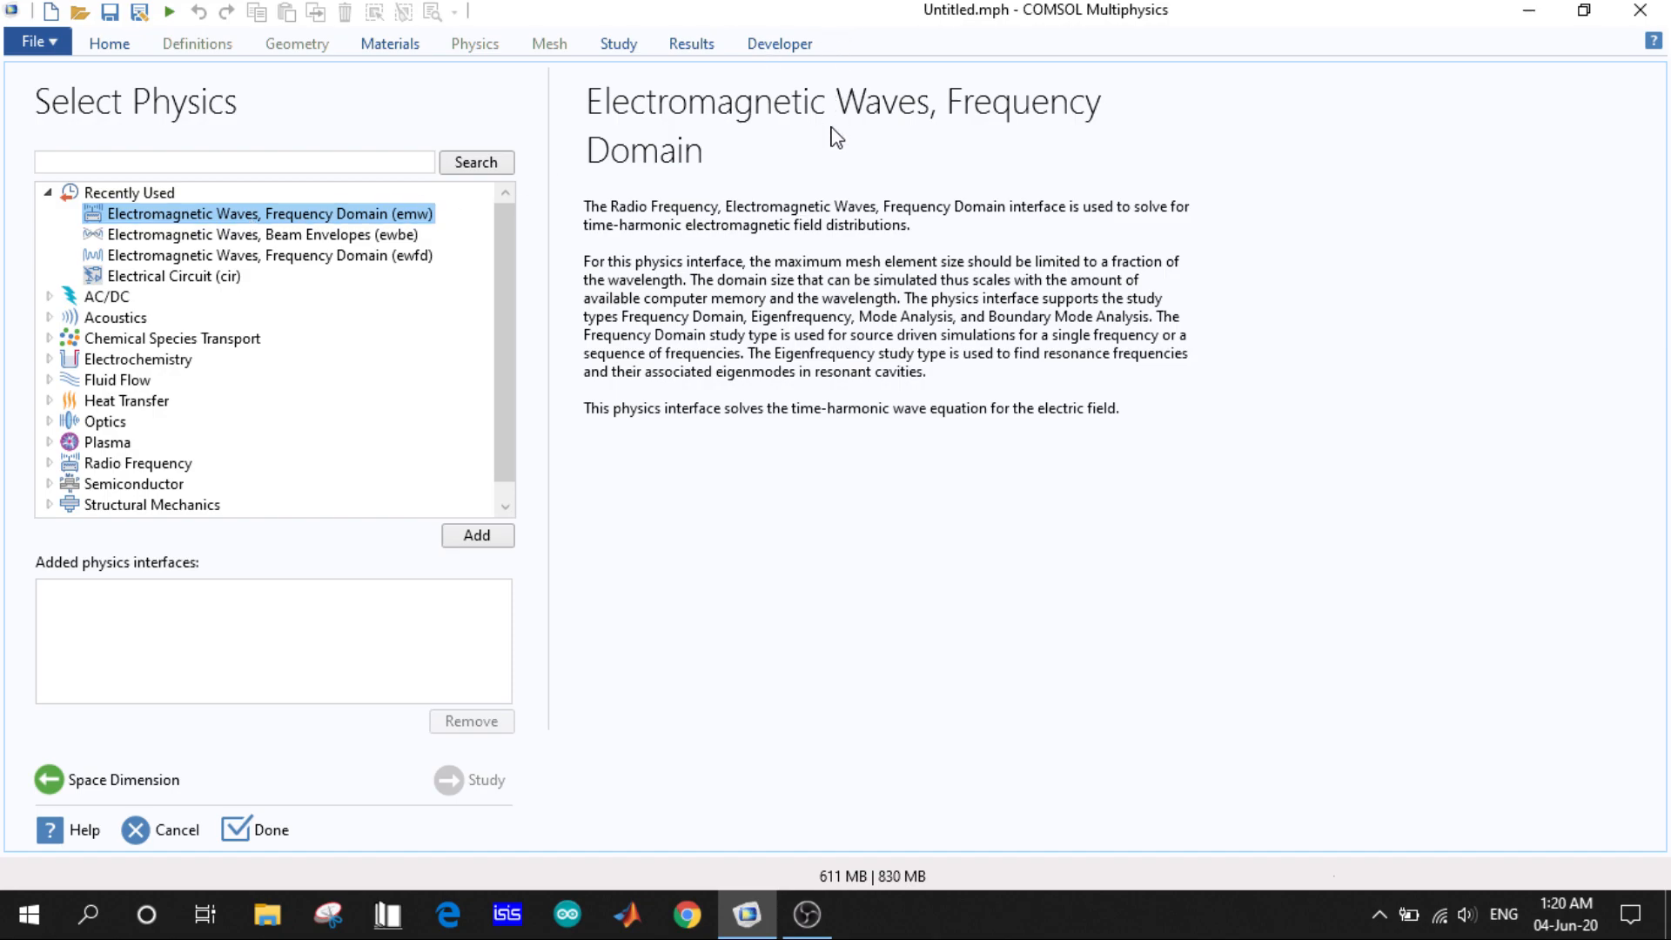
{"action": "mouse_move", "coordinate": [731, 237]}
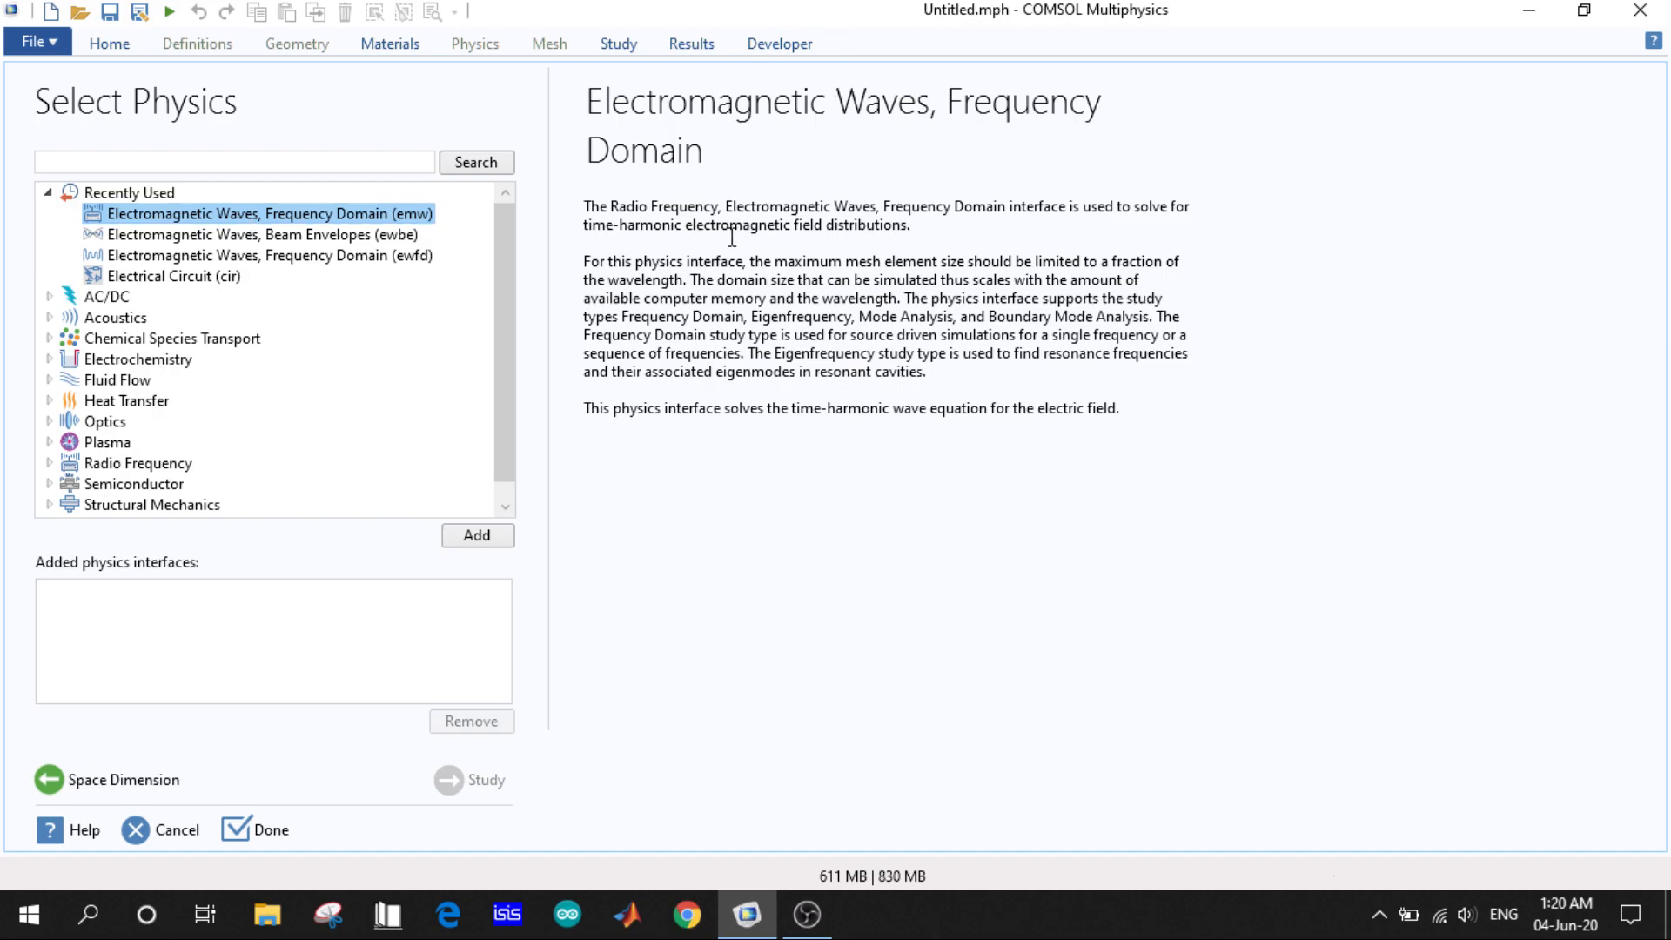
{"action": "mouse_move", "coordinate": [962, 407]}
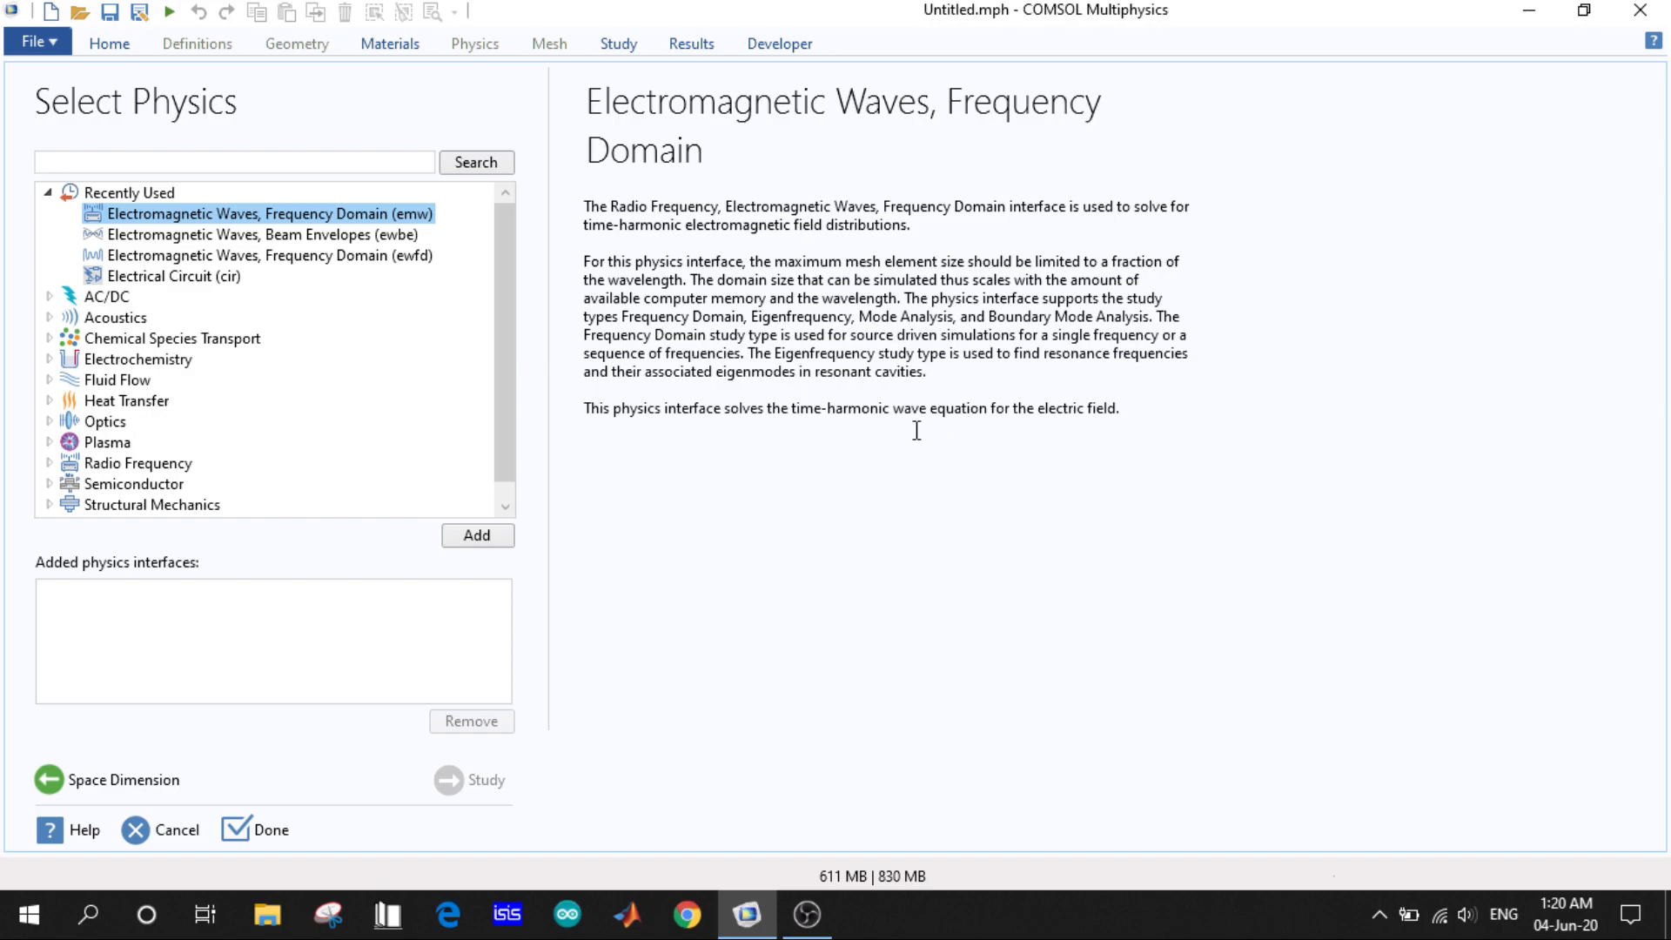
{"action": "mouse_move", "coordinate": [477, 534]}
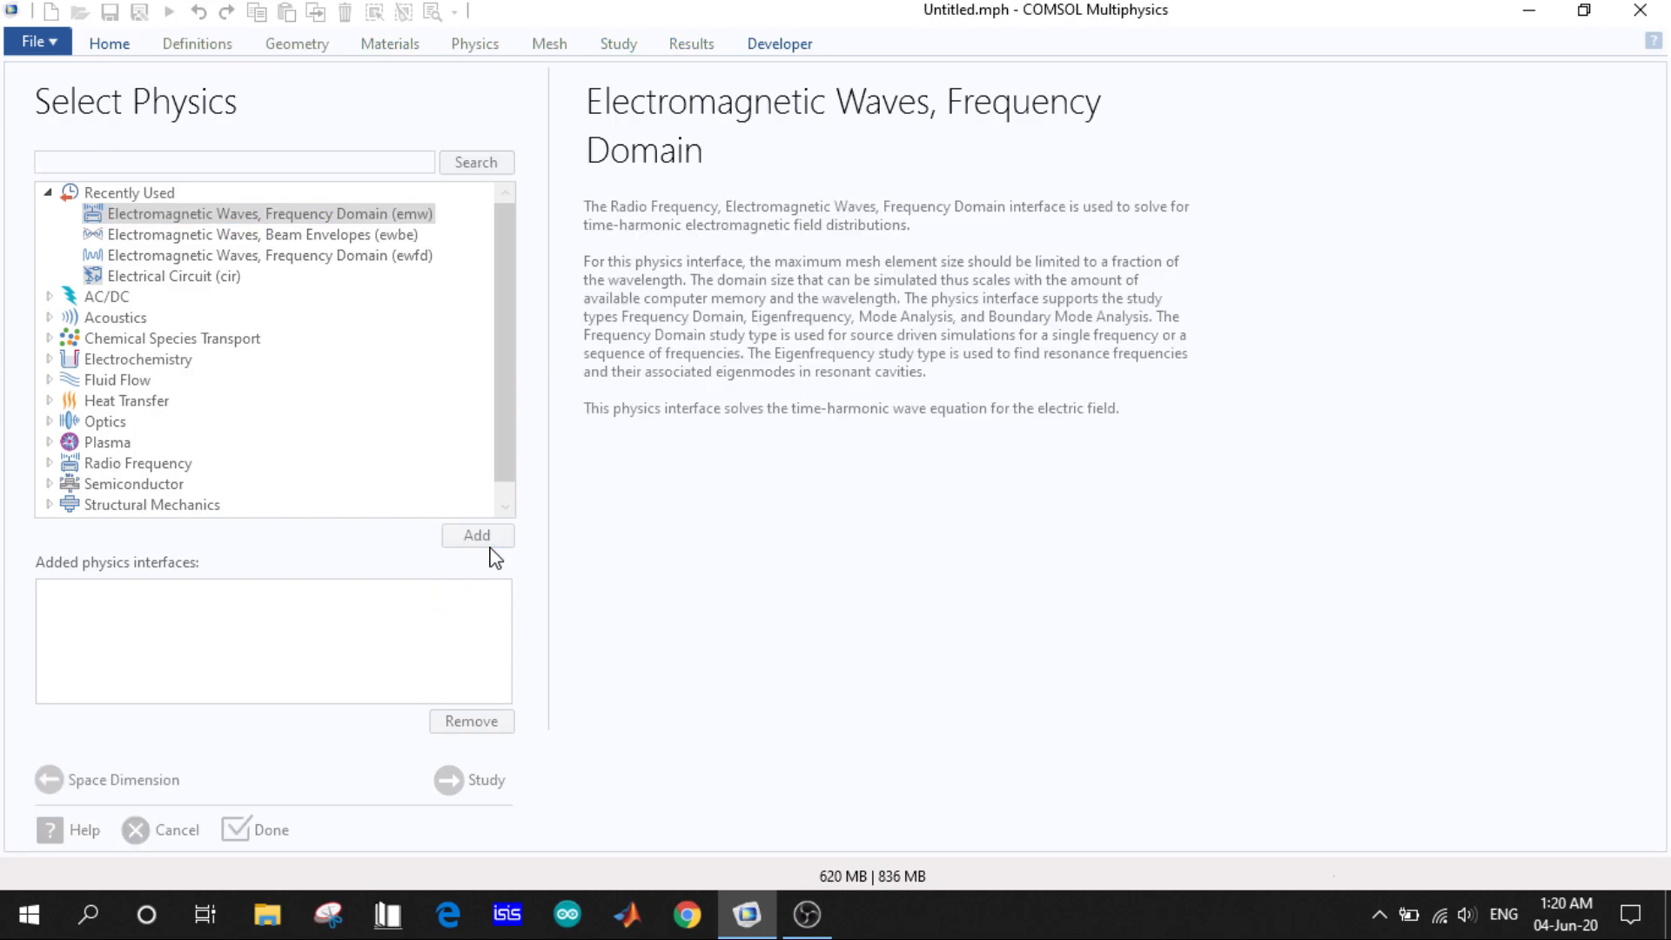
{"action": "mouse_move", "coordinate": [296, 637]}
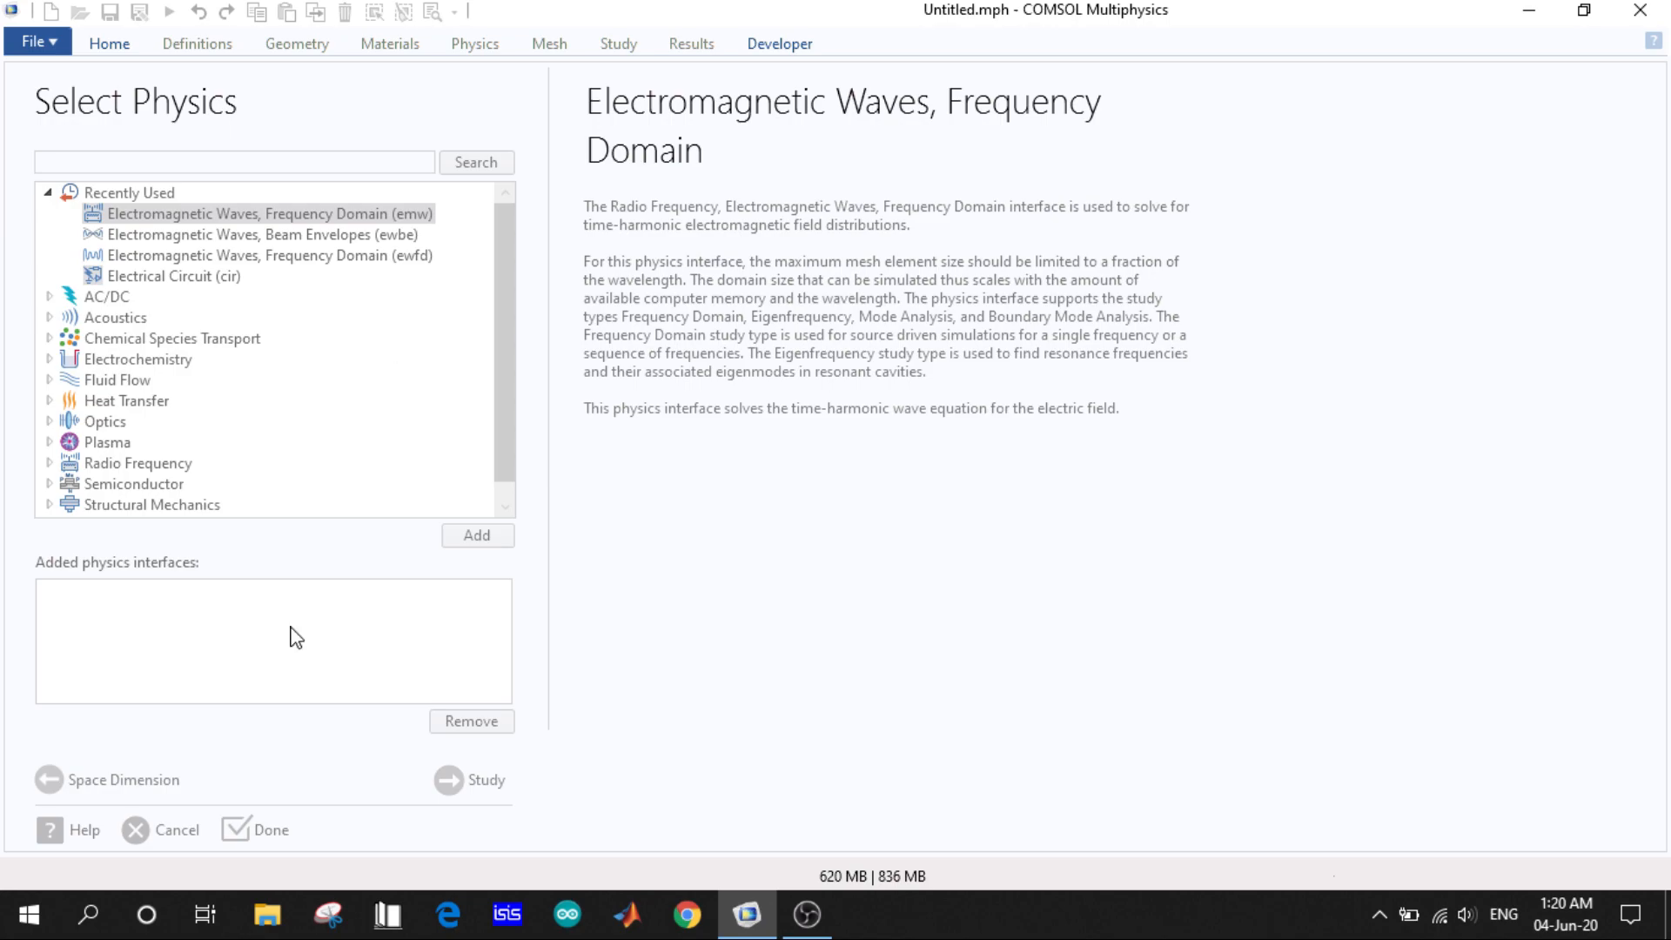
{"action": "left_click", "coordinate": [477, 534]}
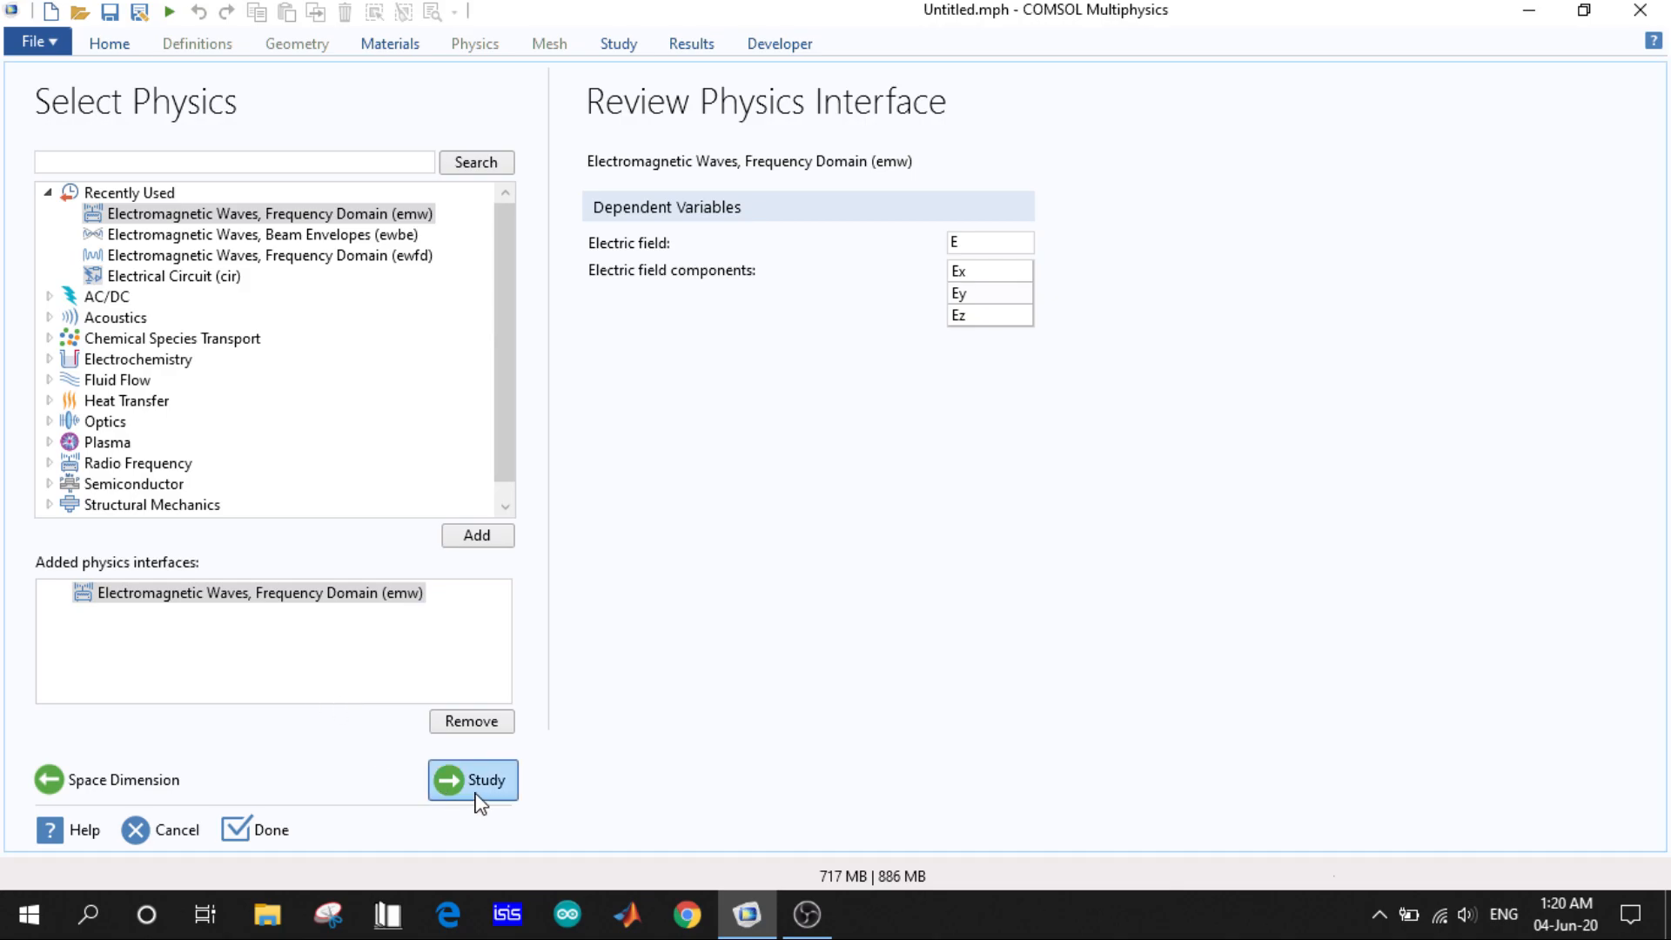
- Add a Frequency Domain preset study and finish the wizard to create the model
{"action": "left_click", "coordinate": [472, 780]}
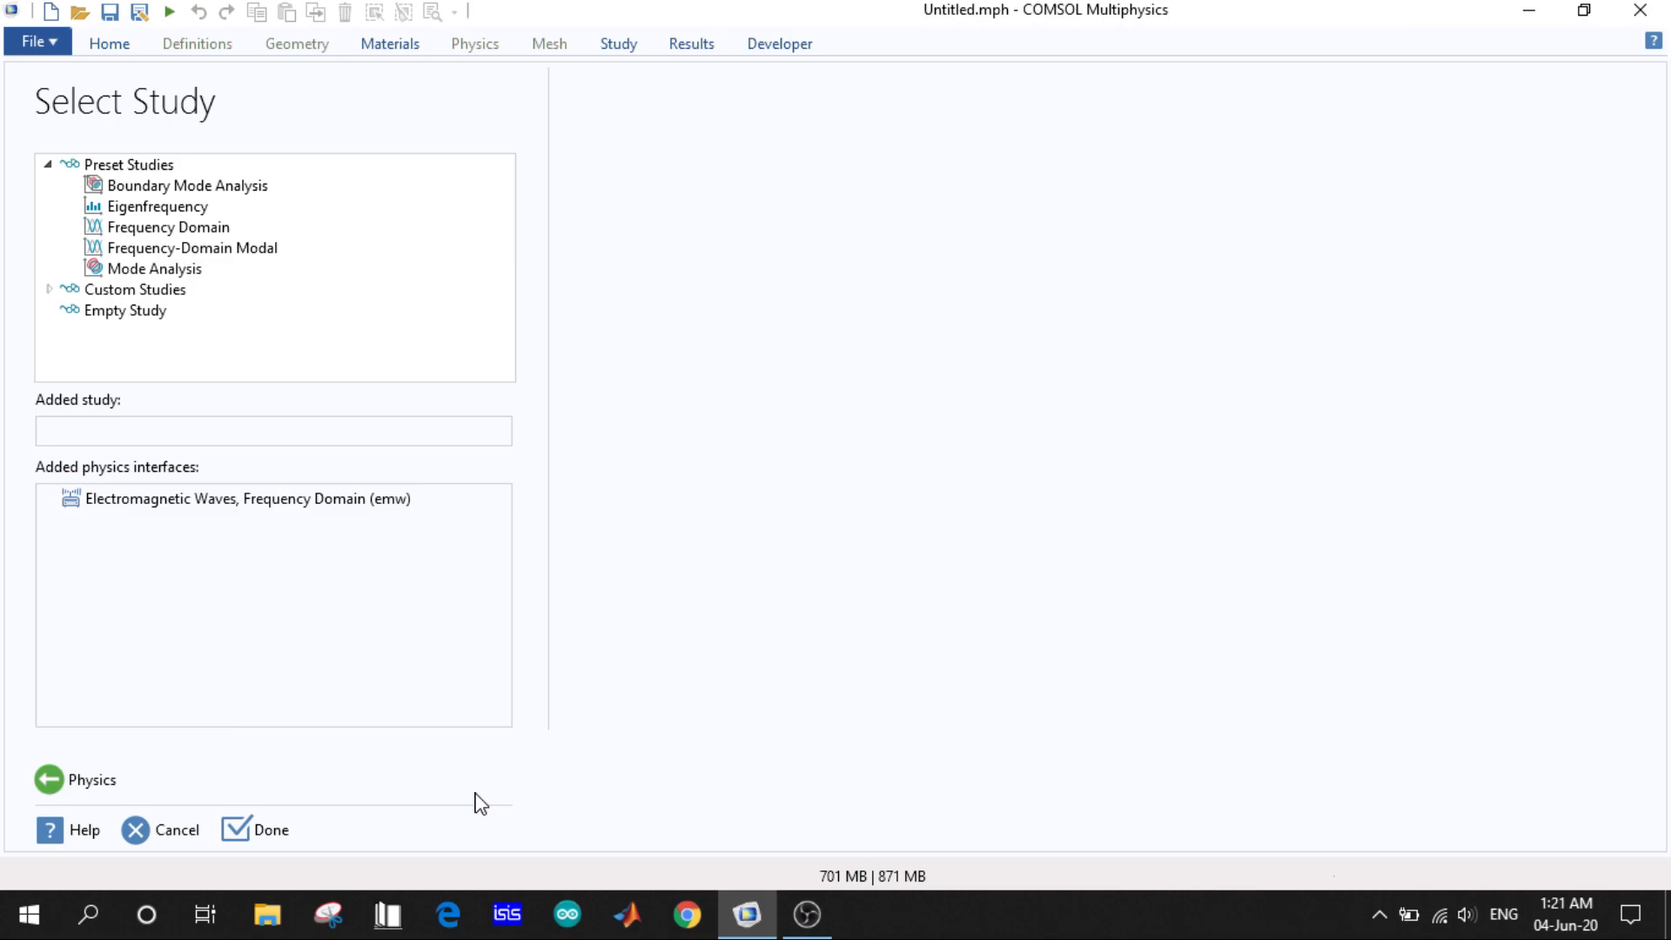
{"action": "mouse_move", "coordinate": [578, 295]}
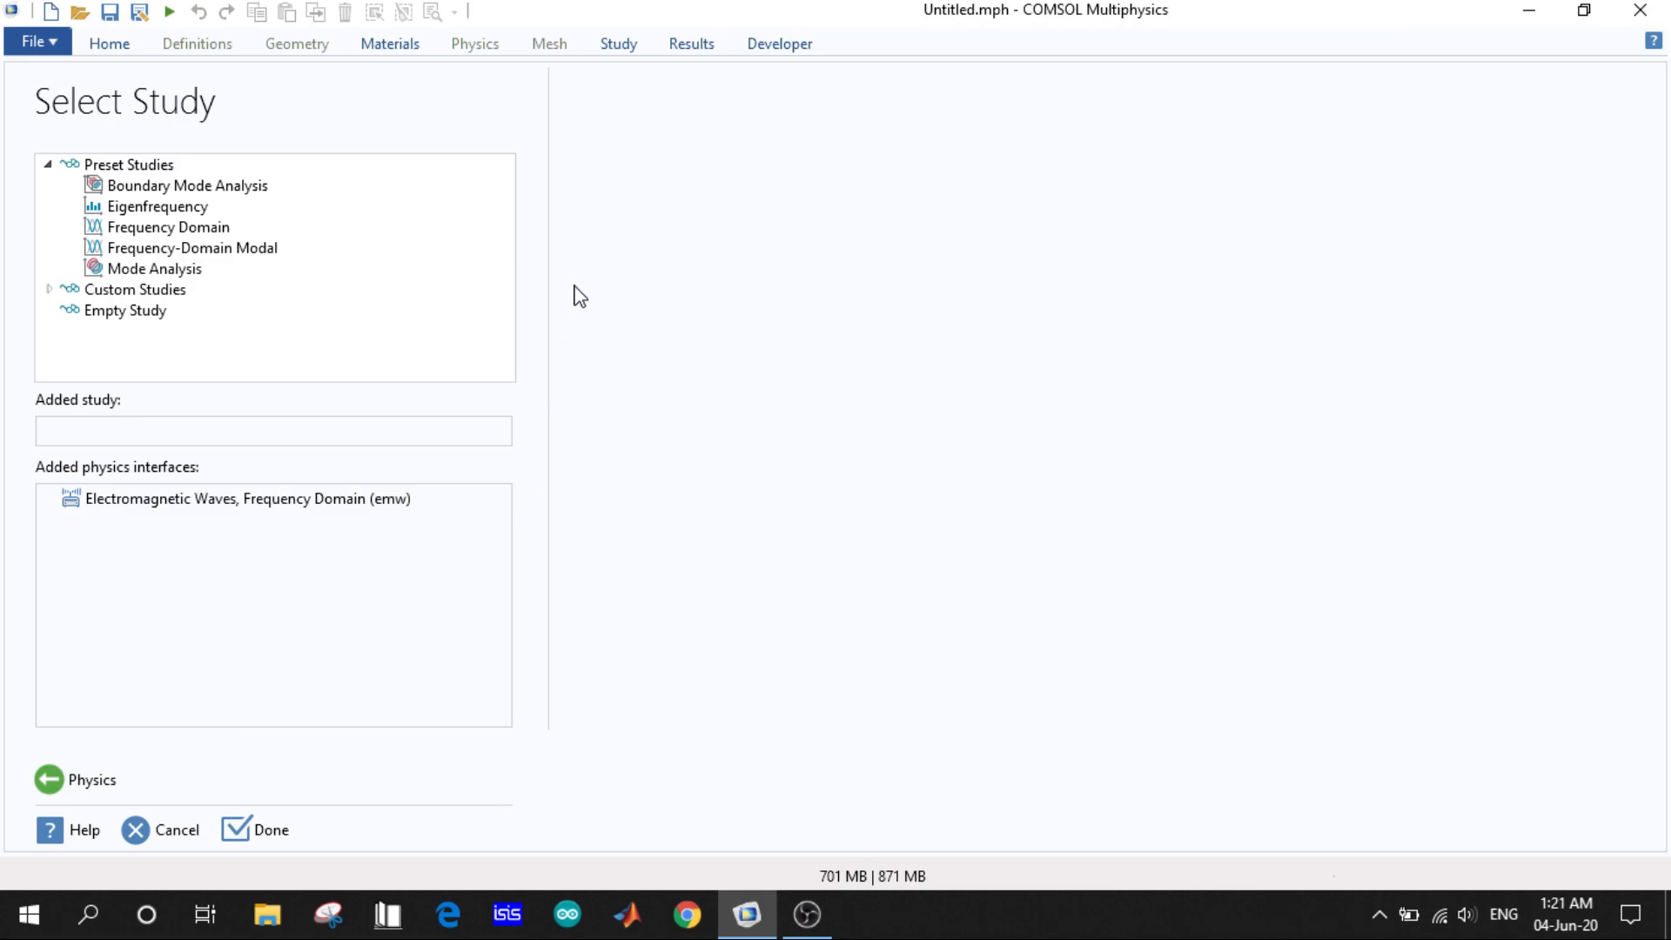
{"action": "left_click", "coordinate": [192, 247]}
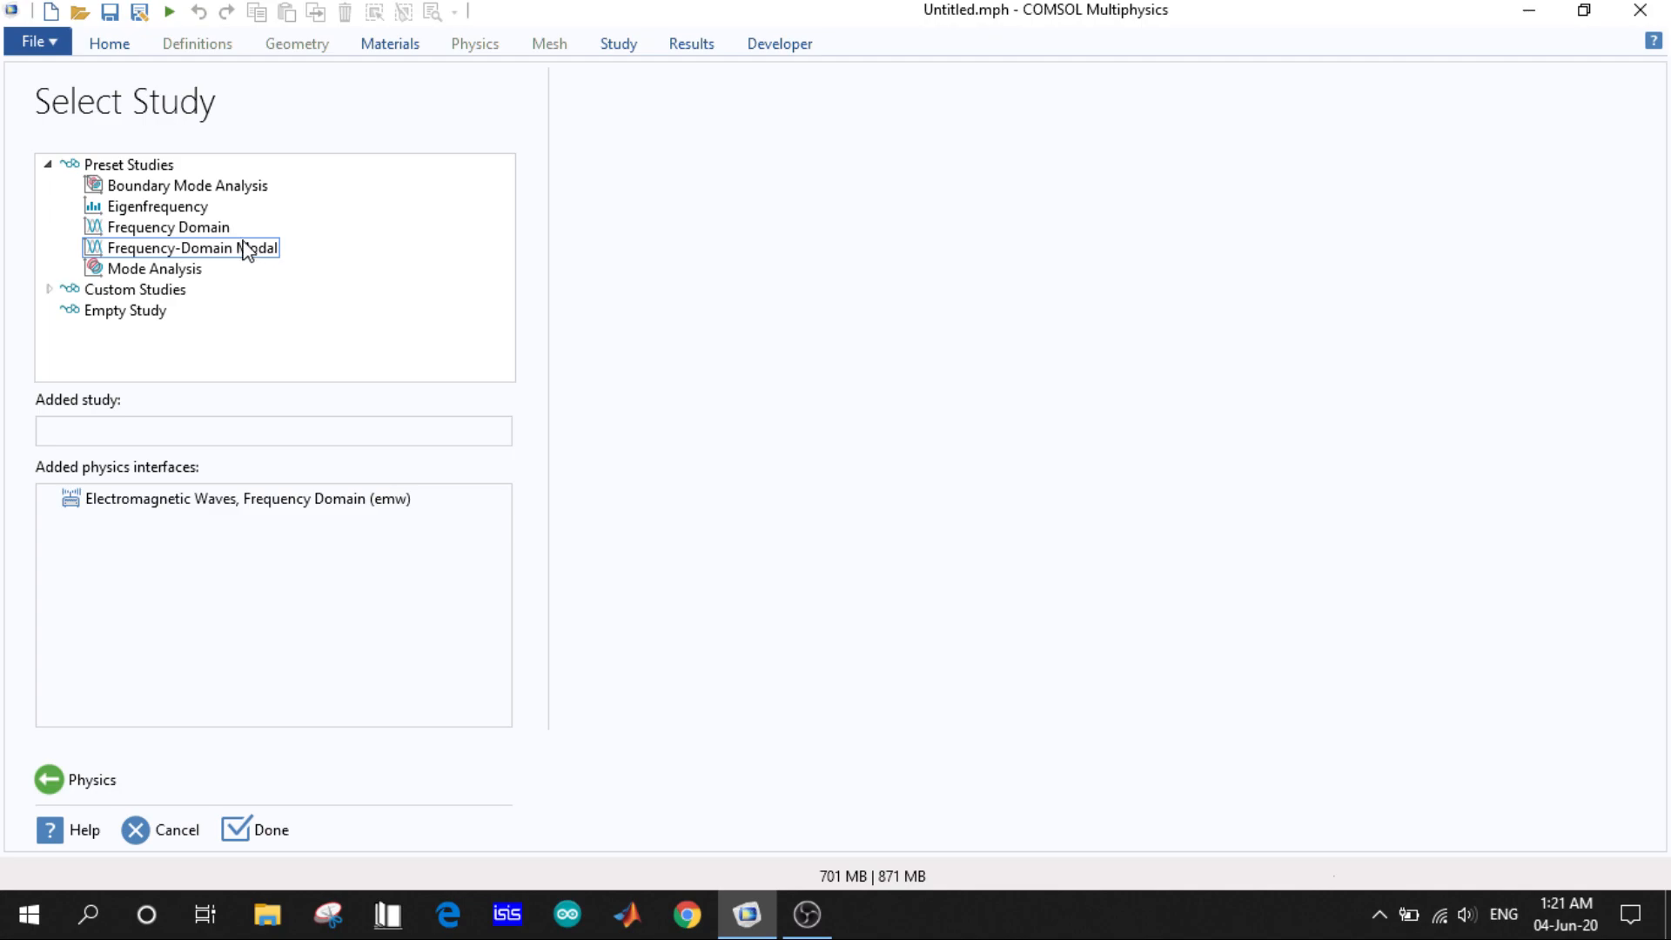
{"action": "left_click", "coordinate": [169, 226]}
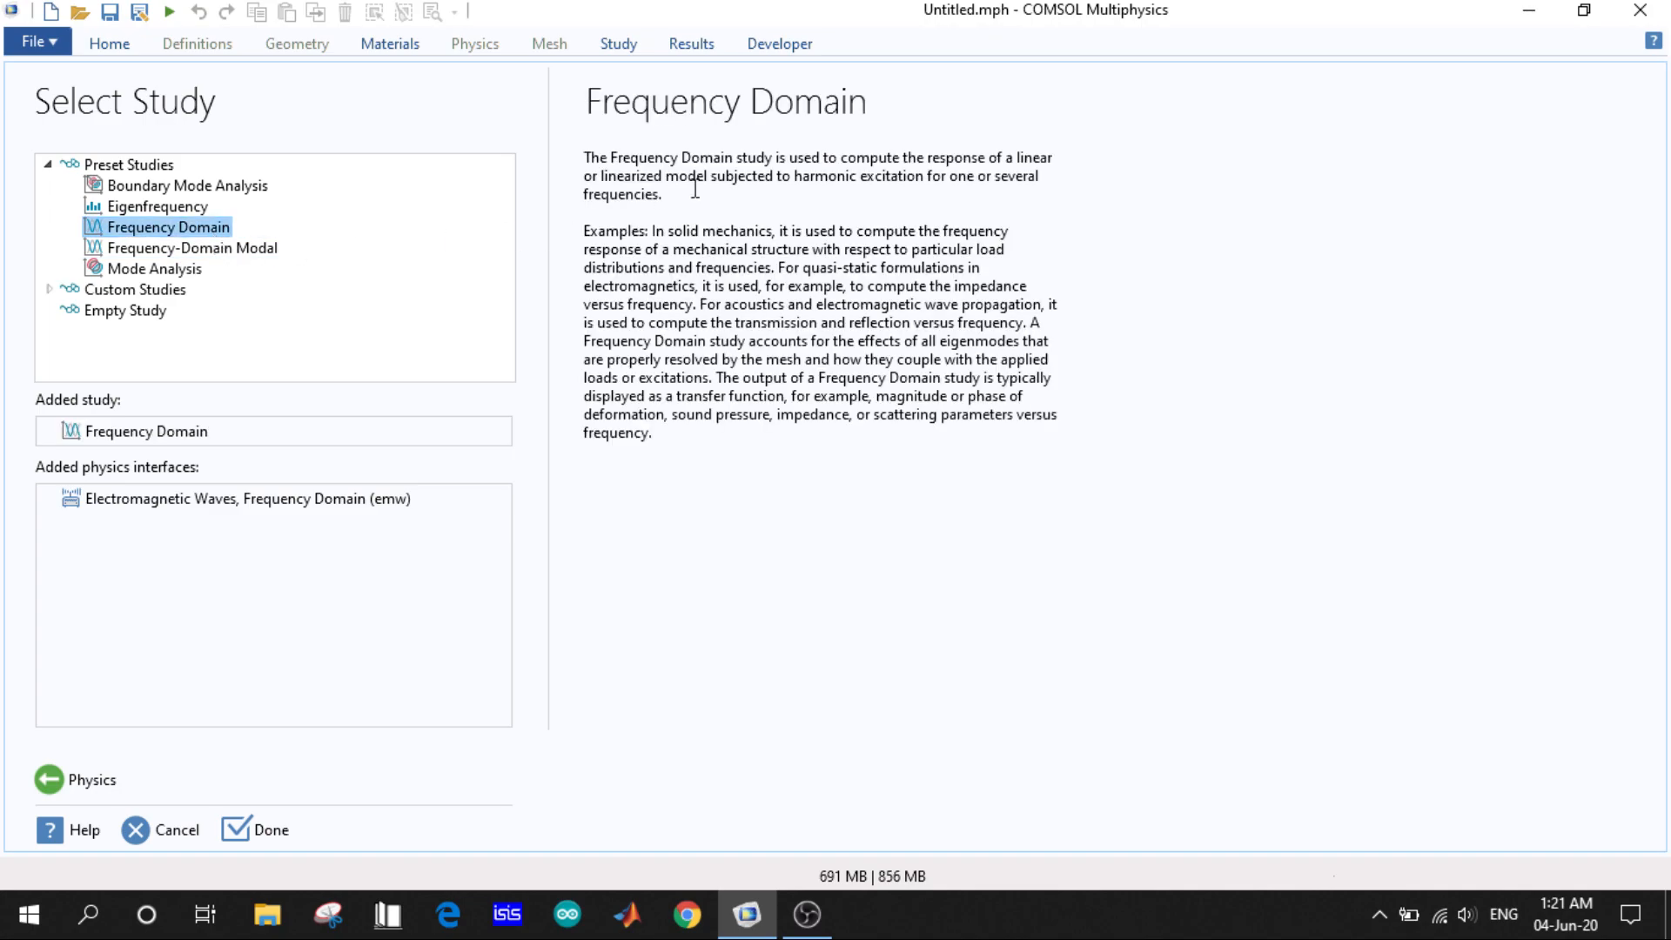
{"action": "mouse_move", "coordinate": [504, 764]}
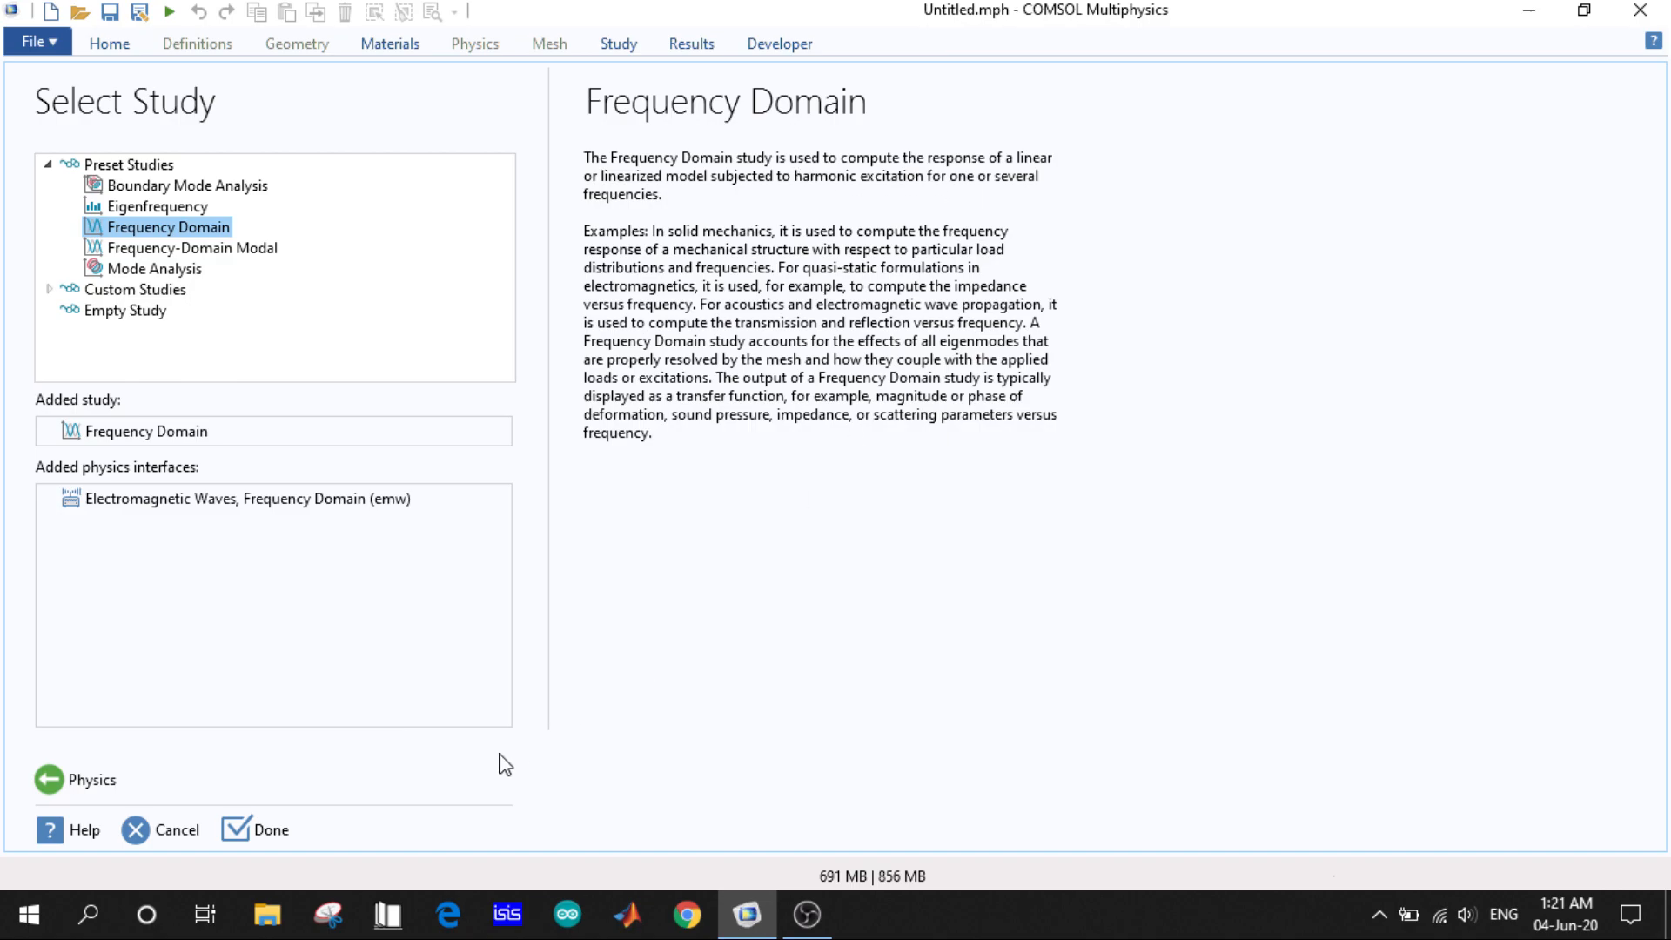
{"action": "mouse_move", "coordinate": [256, 829]}
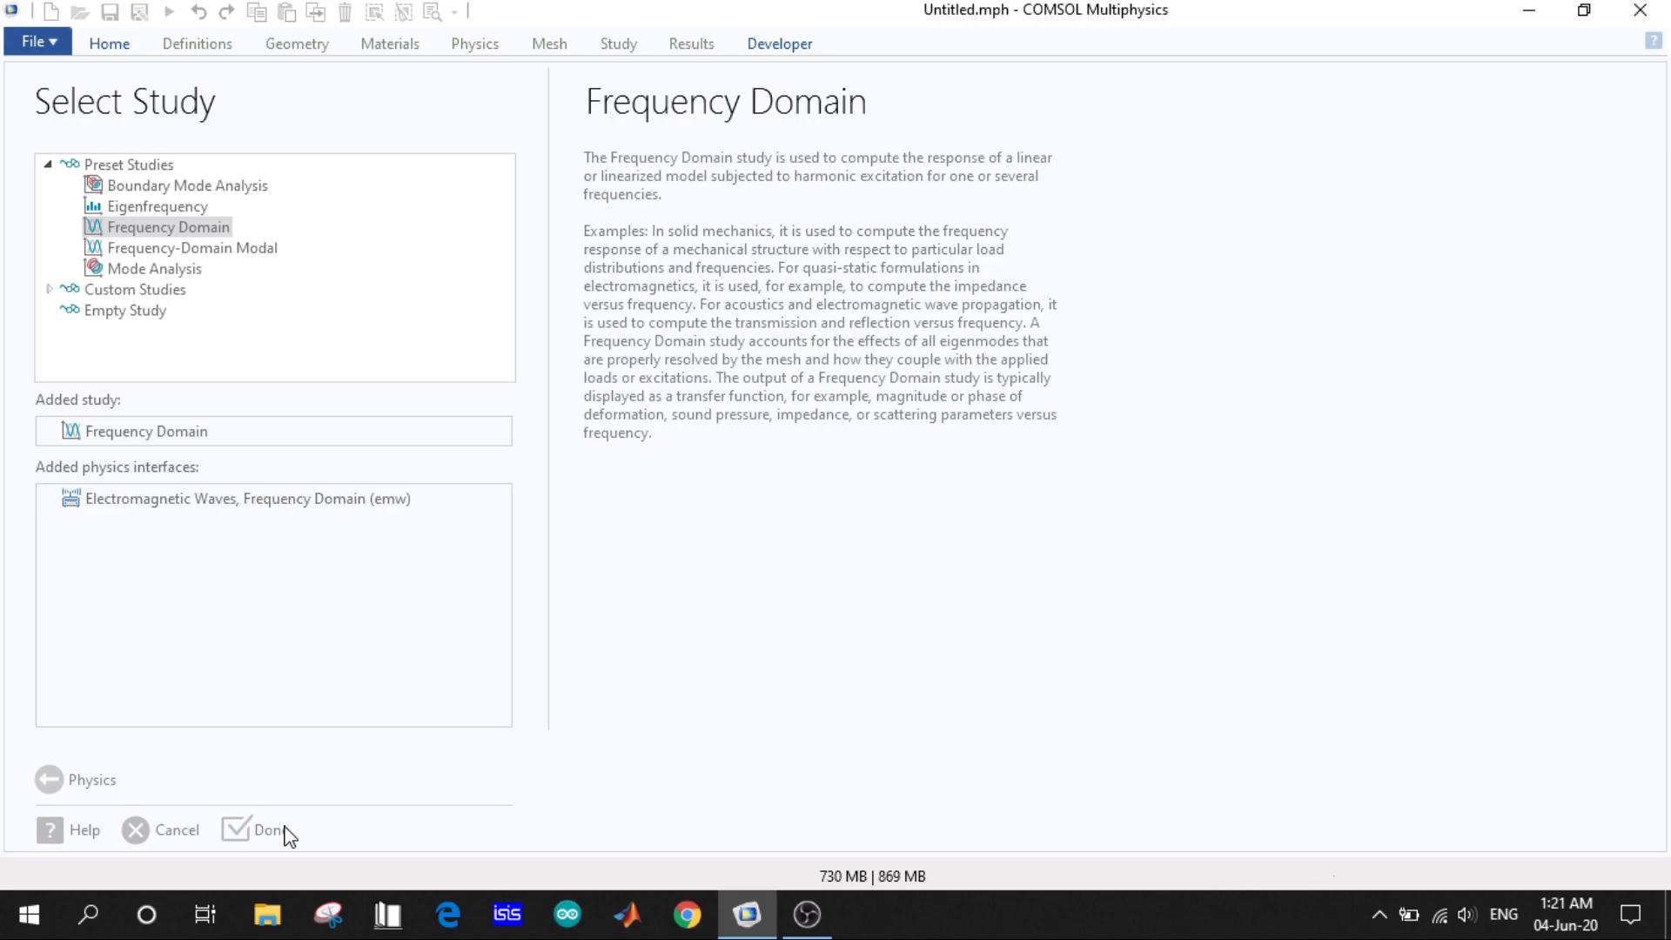
{"action": "left_click", "coordinate": [260, 830]}
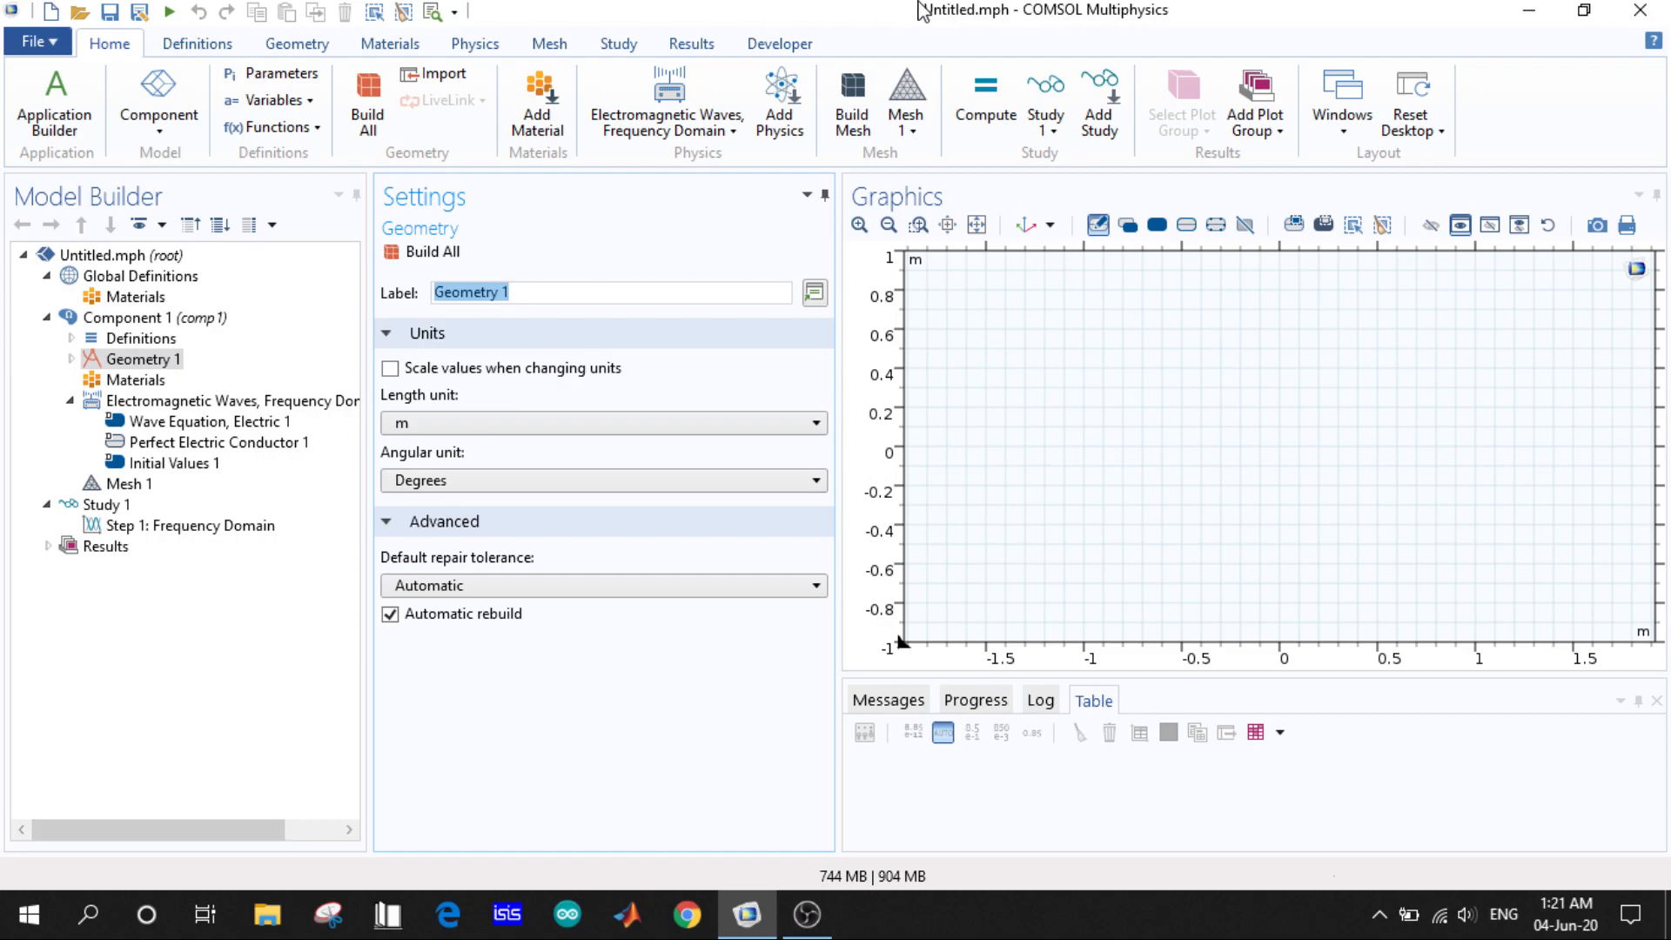
{"action": "mouse_move", "coordinate": [192, 12]}
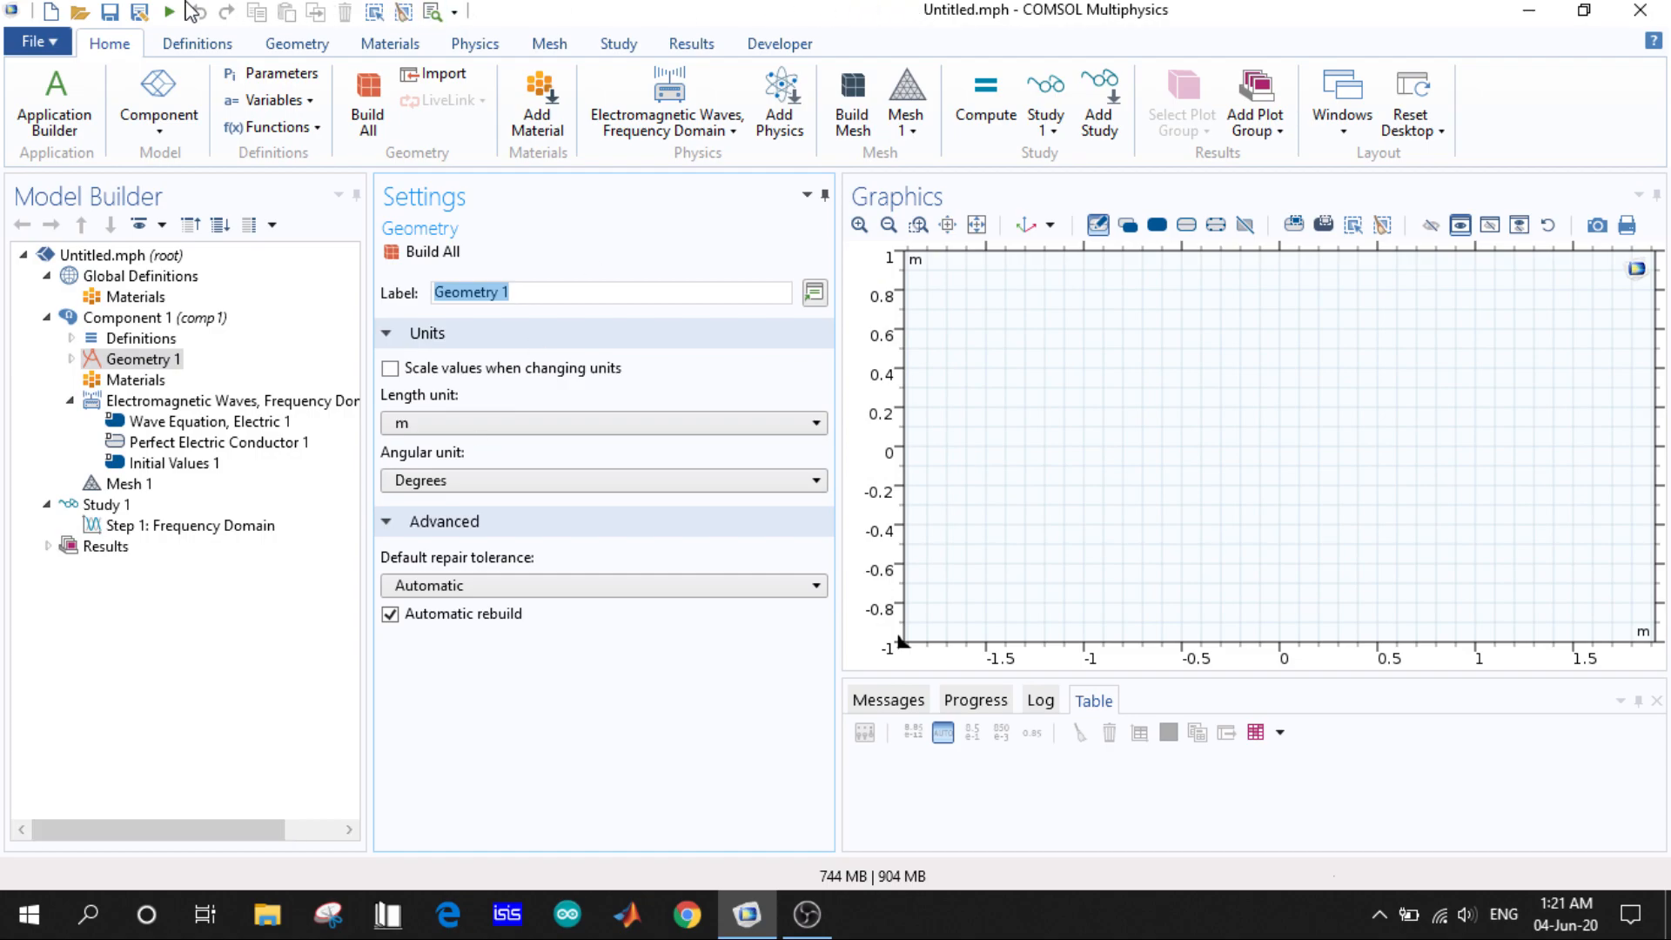
{"action": "mouse_move", "coordinate": [290, 573]}
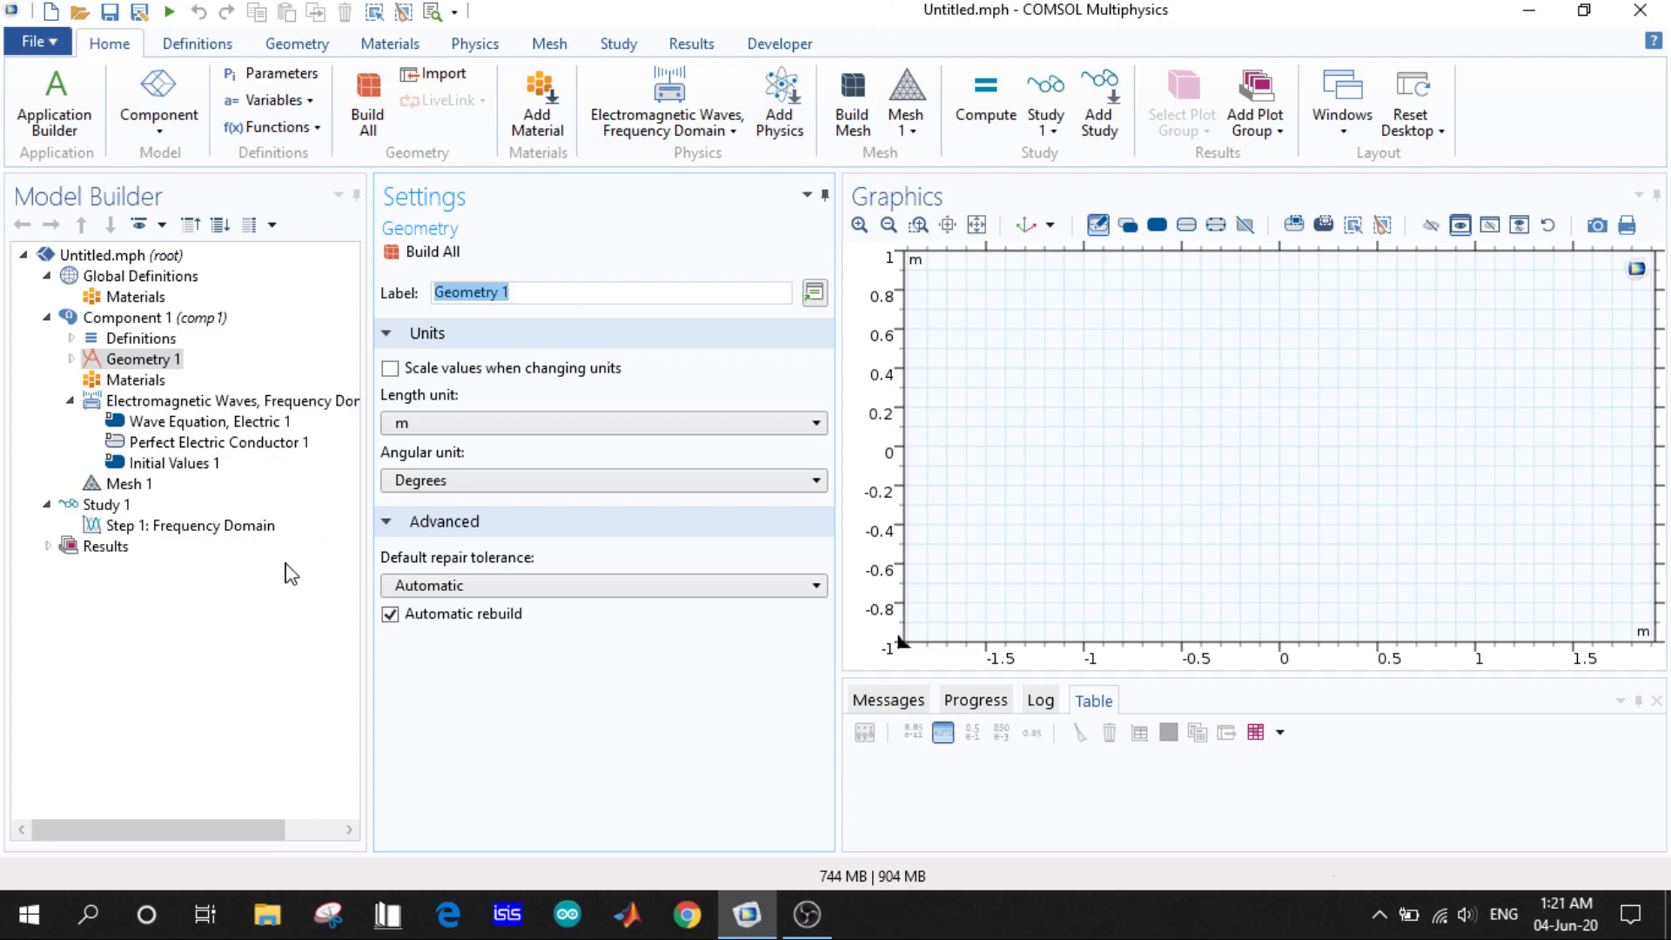